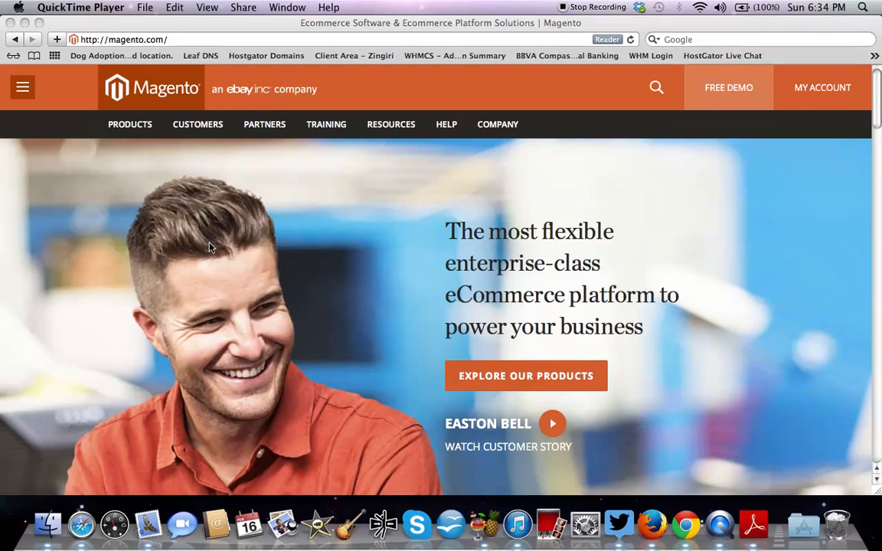
# - Scroll down the Magento homepage and back up to the top
pyautogui.scroll(-3)
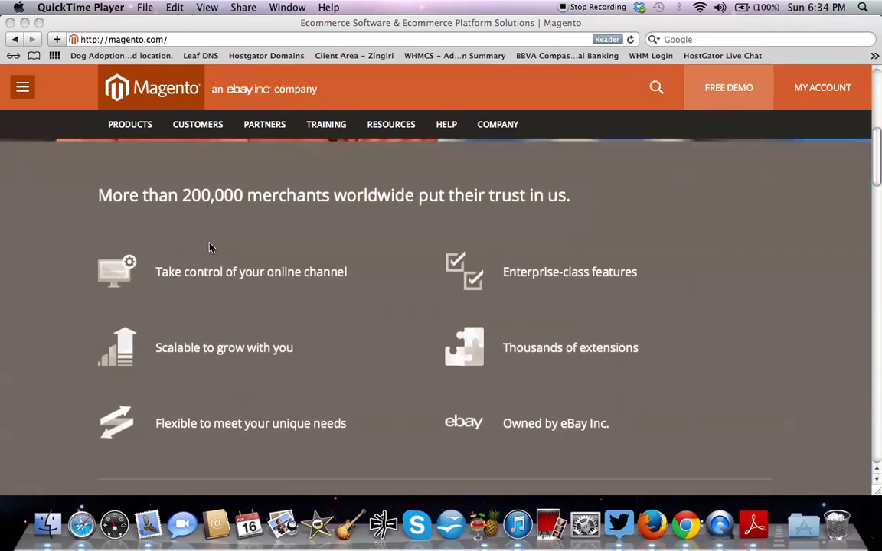
pyautogui.scroll(3)
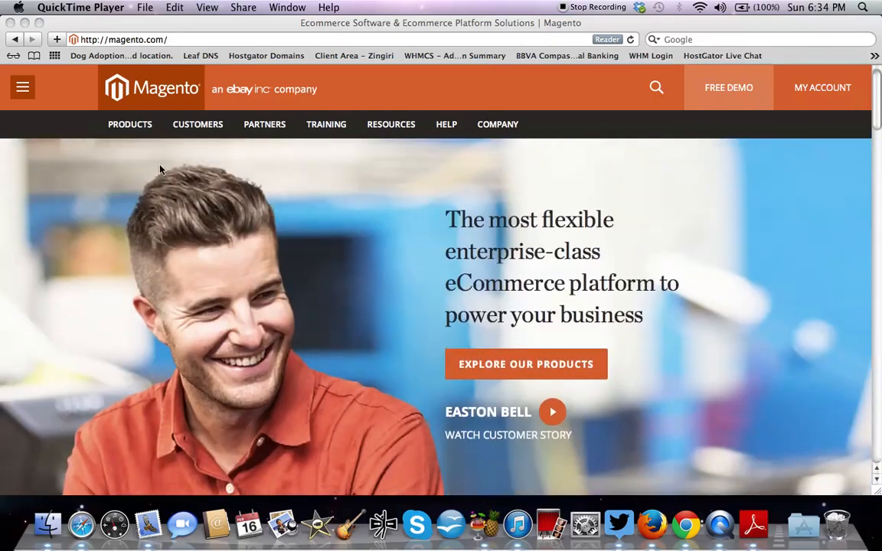
pyautogui.moveTo(205, 210)
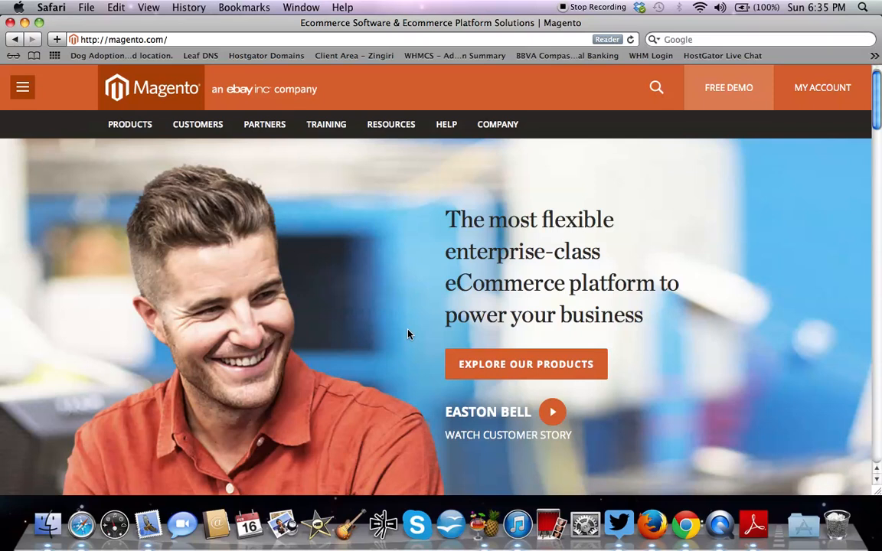
pyautogui.moveTo(394, 373)
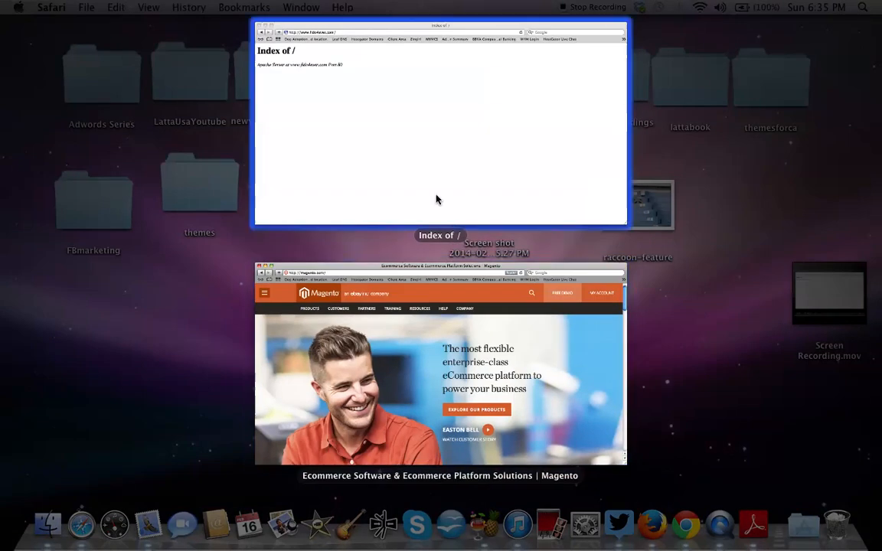
pyautogui.click(440, 25)
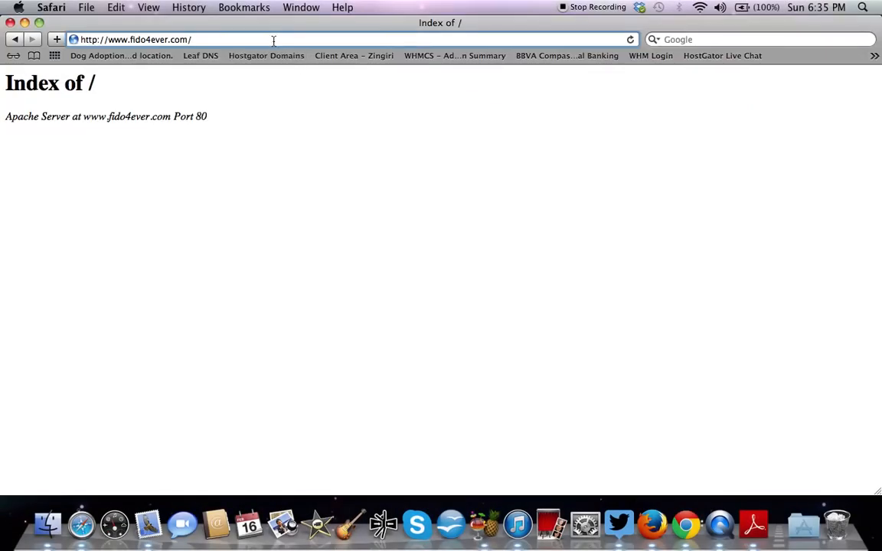
pyautogui.write('cpa')
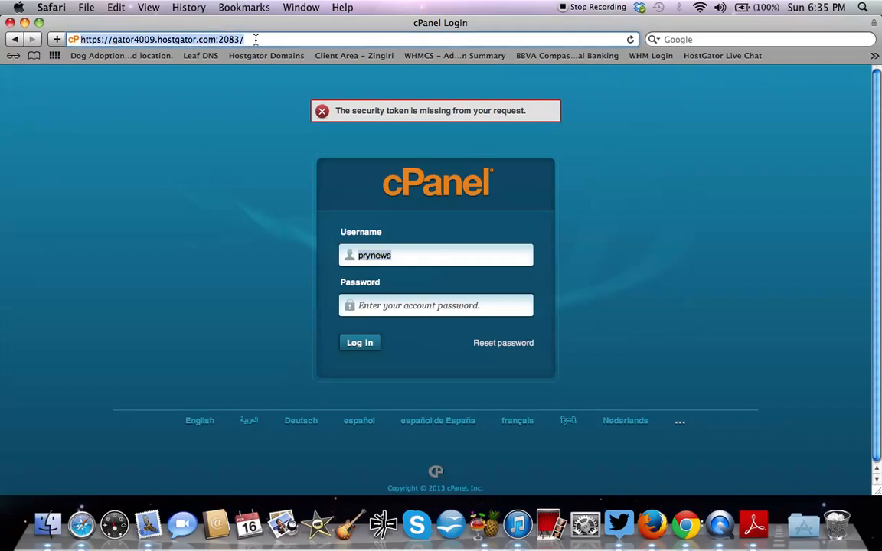
pyautogui.write('www.fido4ever.com/')
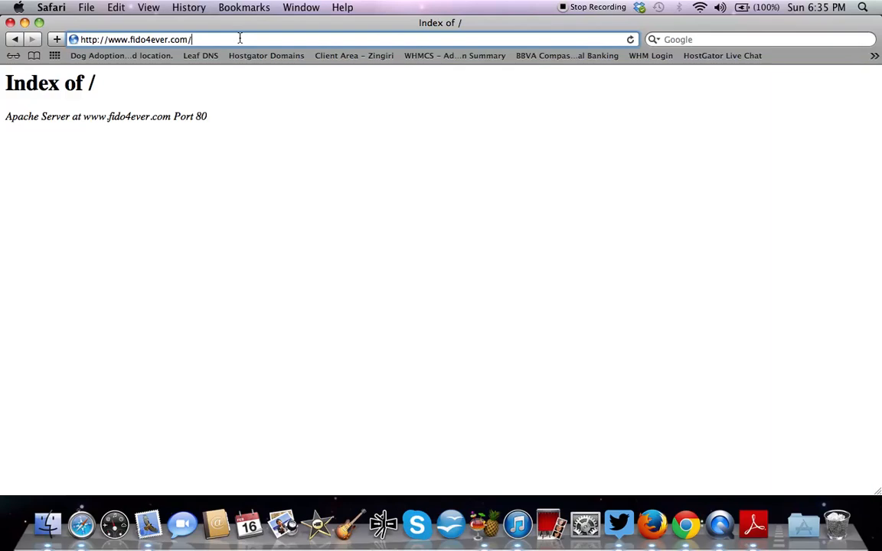
pyautogui.write('cpanel')
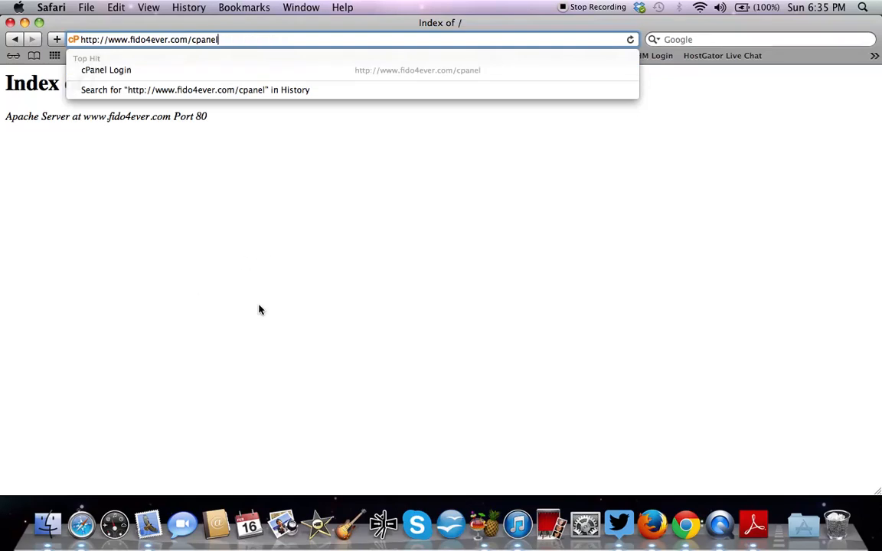
pyautogui.click(114, 70)
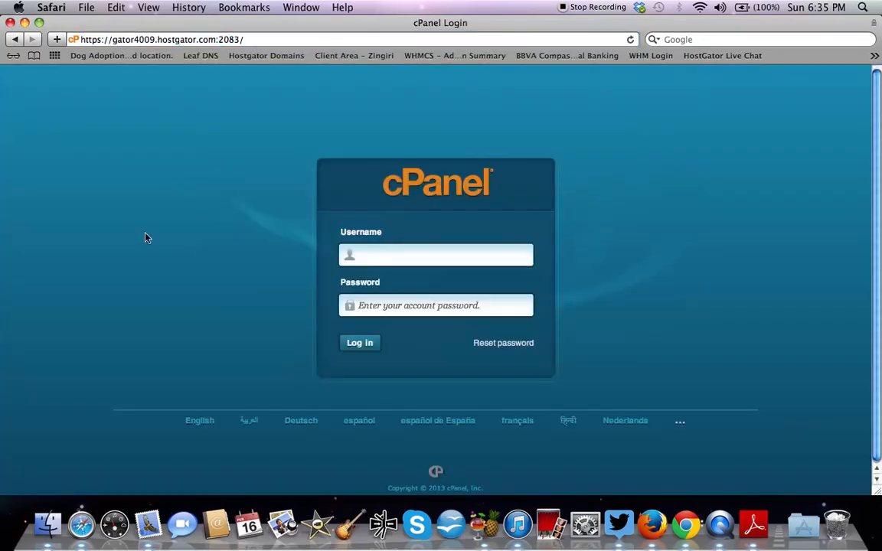
pyautogui.moveTo(183, 179)
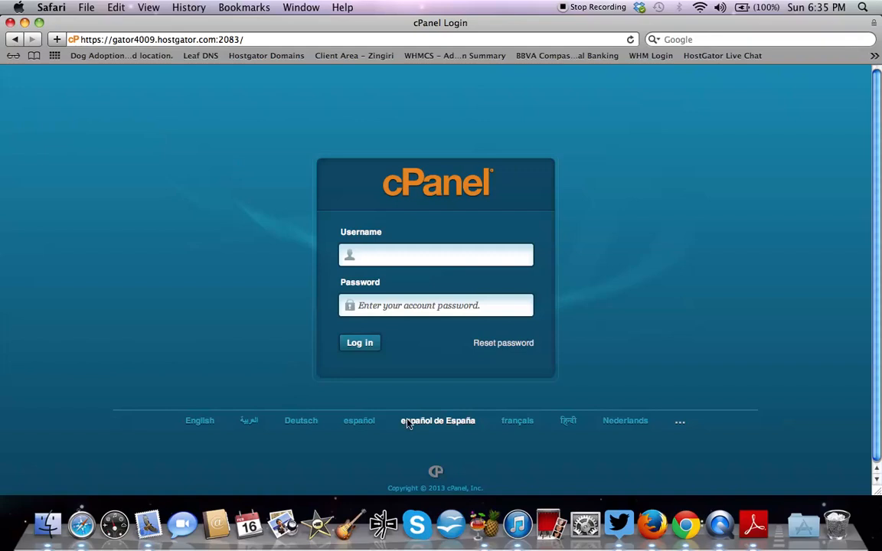
pyautogui.moveTo(389, 153)
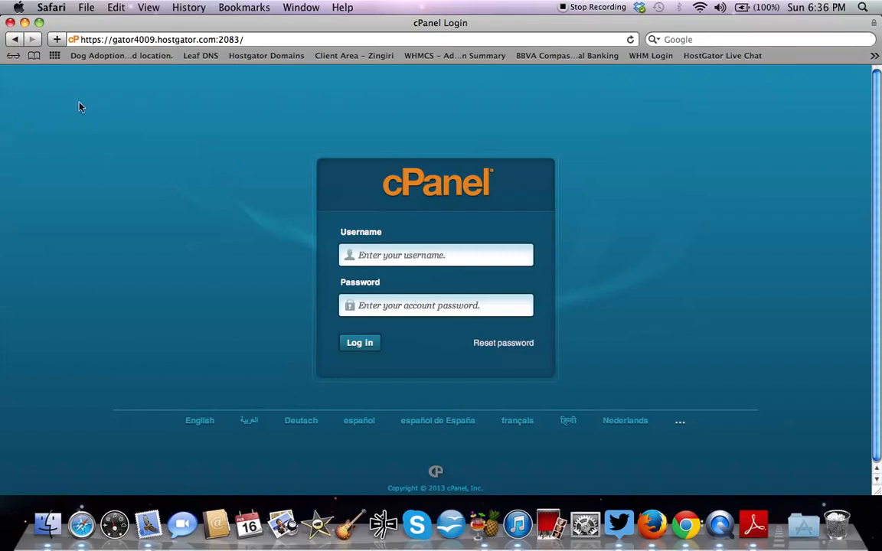
# - Log in to cPanel as 'pry', retrying with the corrected password after the first rejection
pyautogui.click(436, 254)
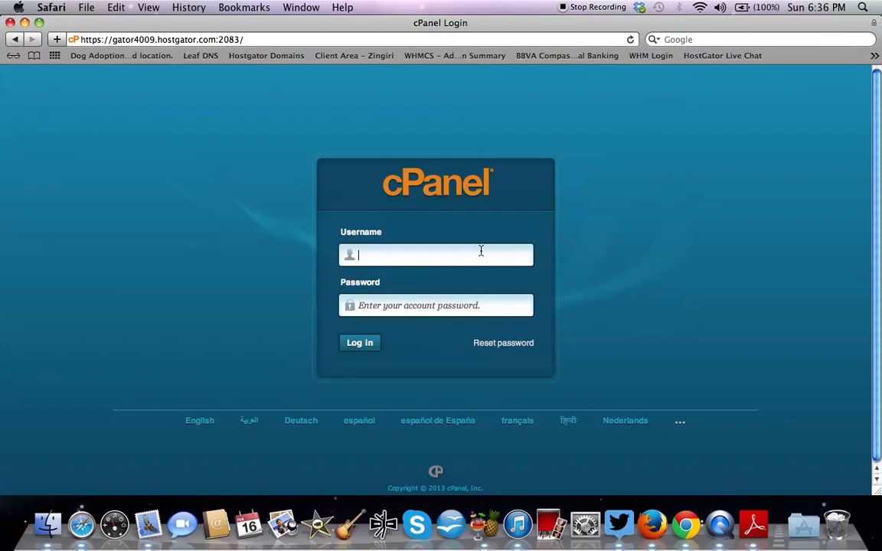
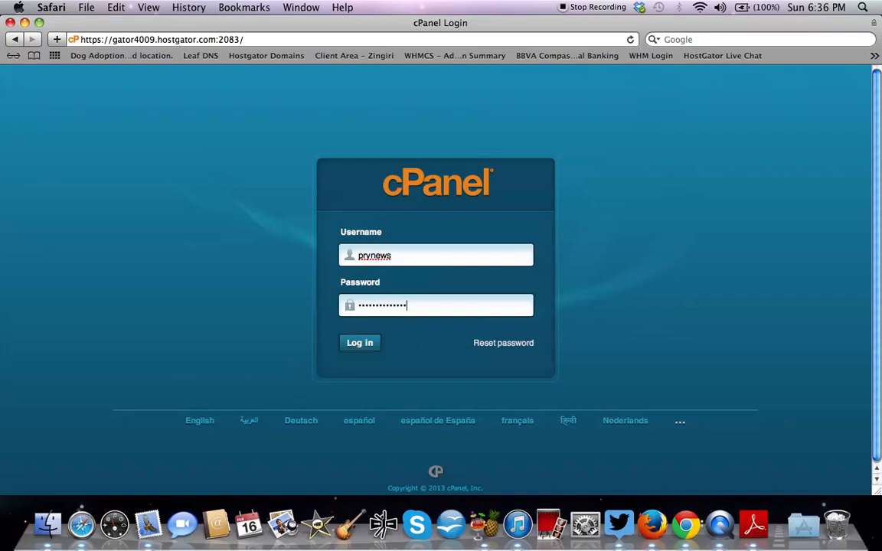
pyautogui.click(359, 342)
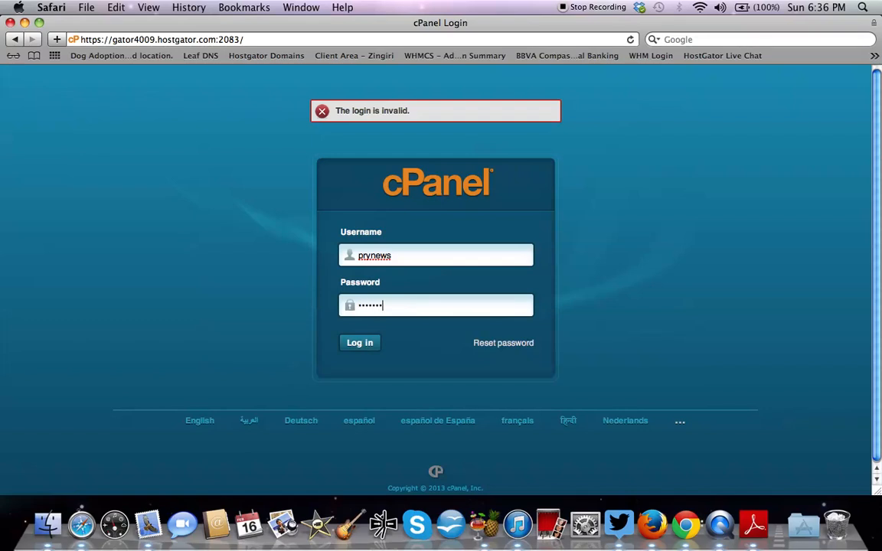
pyautogui.click(359, 342)
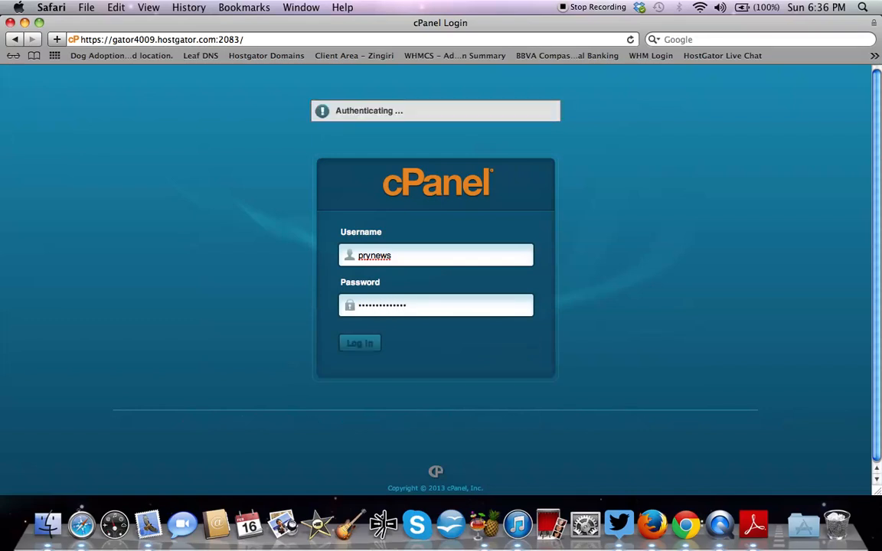
pyautogui.click(359, 343)
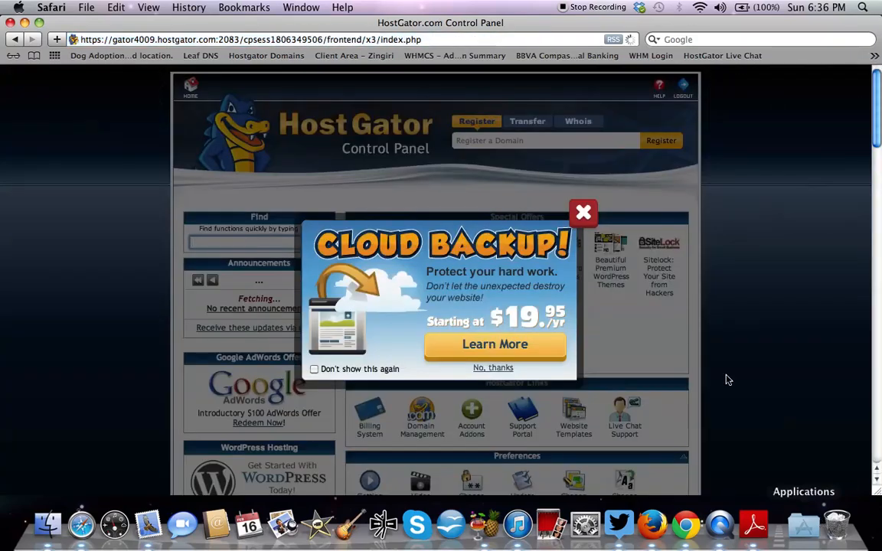
# - Close the Cloud Backup pop-up and search the panel features for 'quick'
pyautogui.click(583, 212)
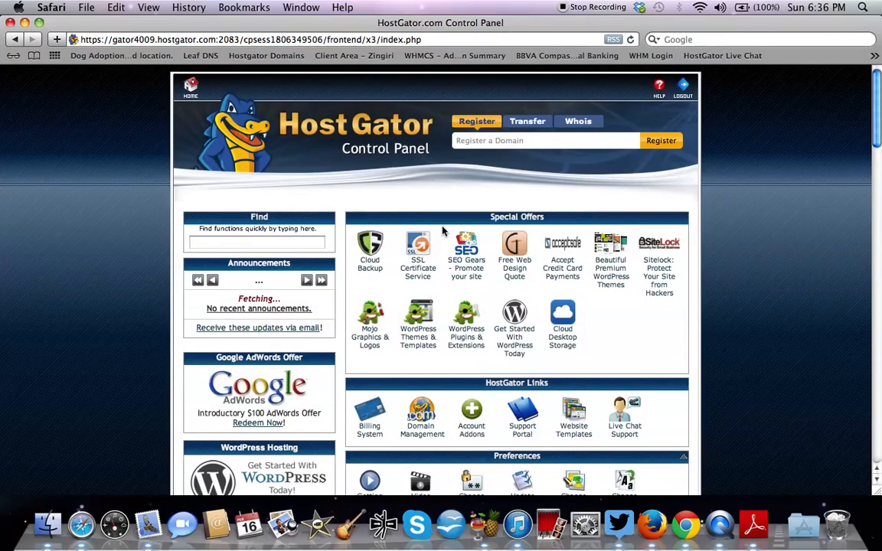
pyautogui.moveTo(6, 236)
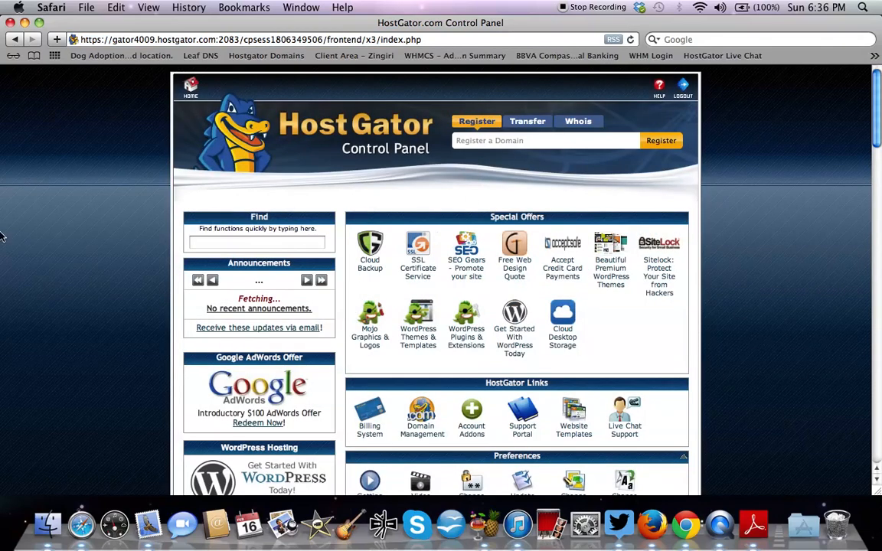
pyautogui.scroll(-3)
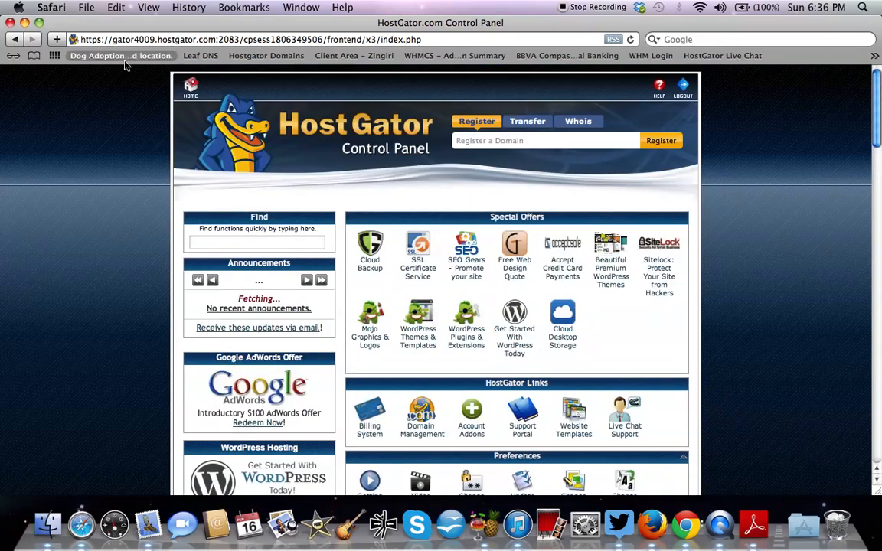
pyautogui.scroll(-3)
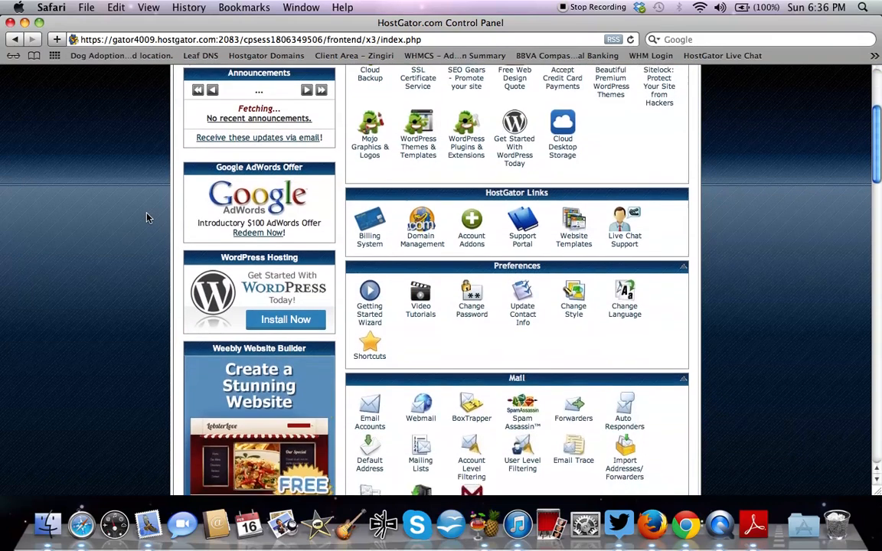
pyautogui.scroll(3)
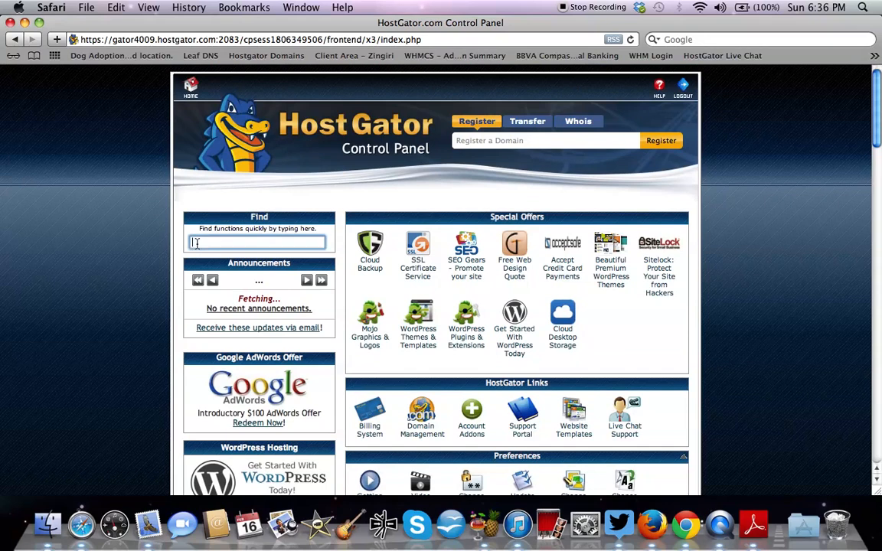
pyautogui.write('quick')
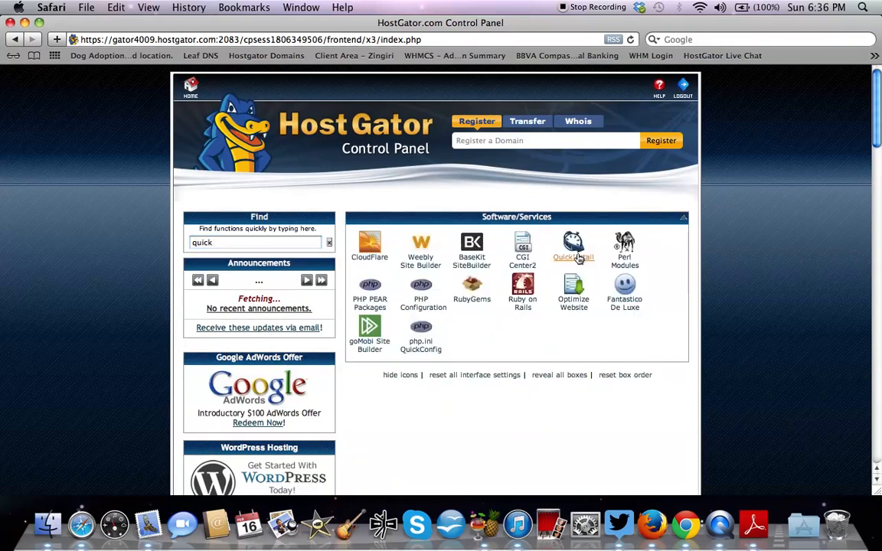
# - Open QuickInstall and select Magento under eCommerce Software
pyautogui.click(573, 244)
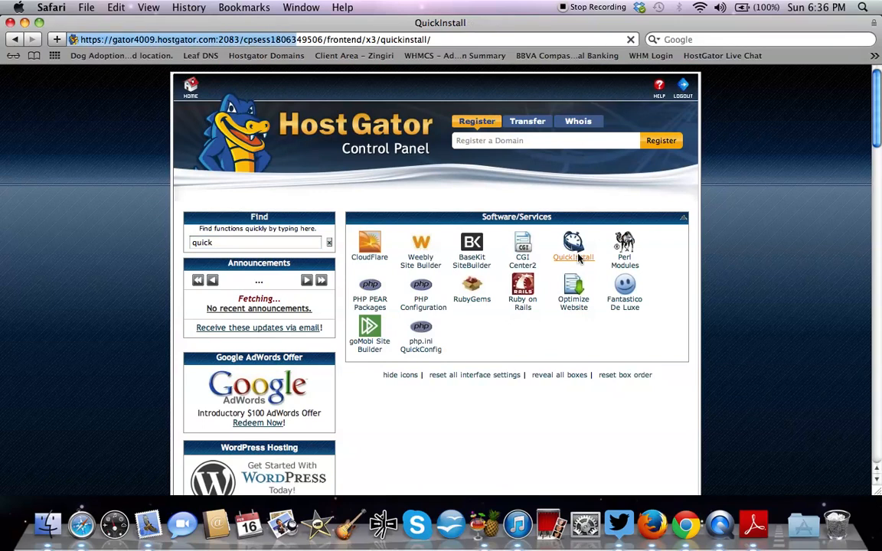
pyautogui.click(573, 241)
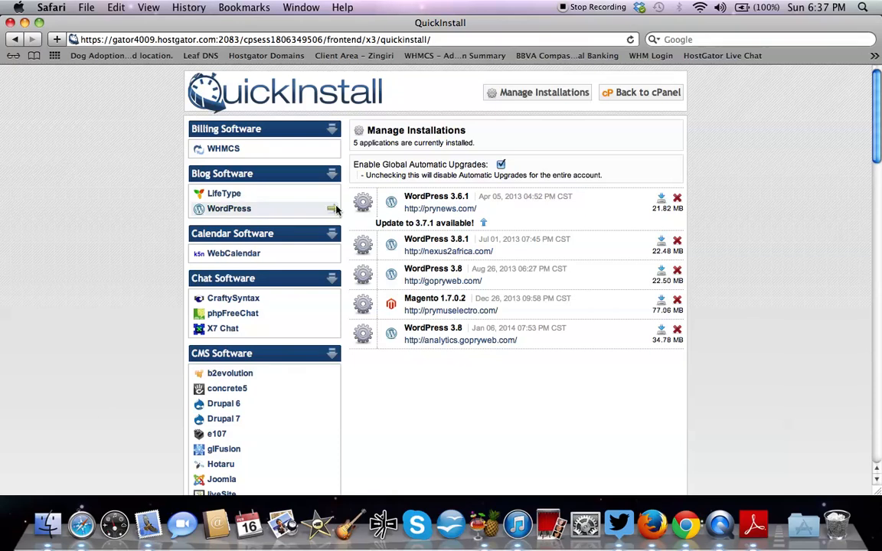
pyautogui.scroll(-3)
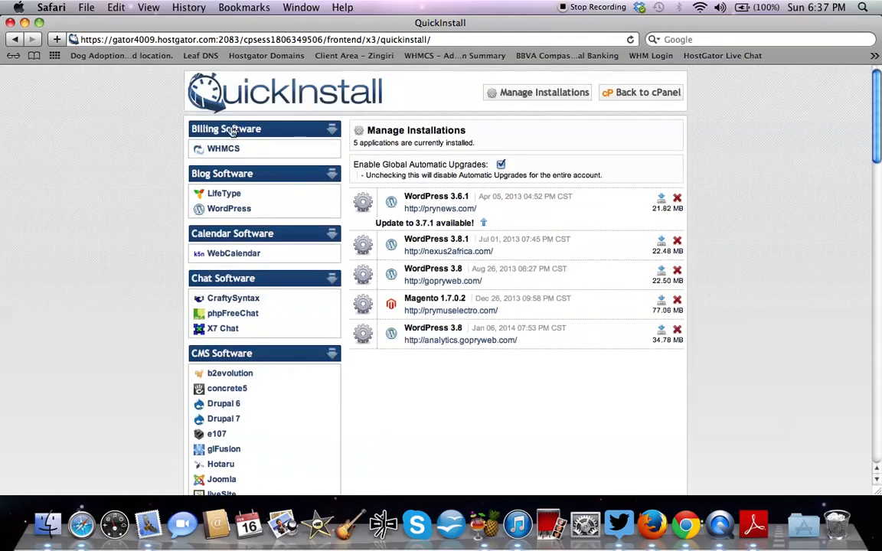
pyautogui.scroll(-3)
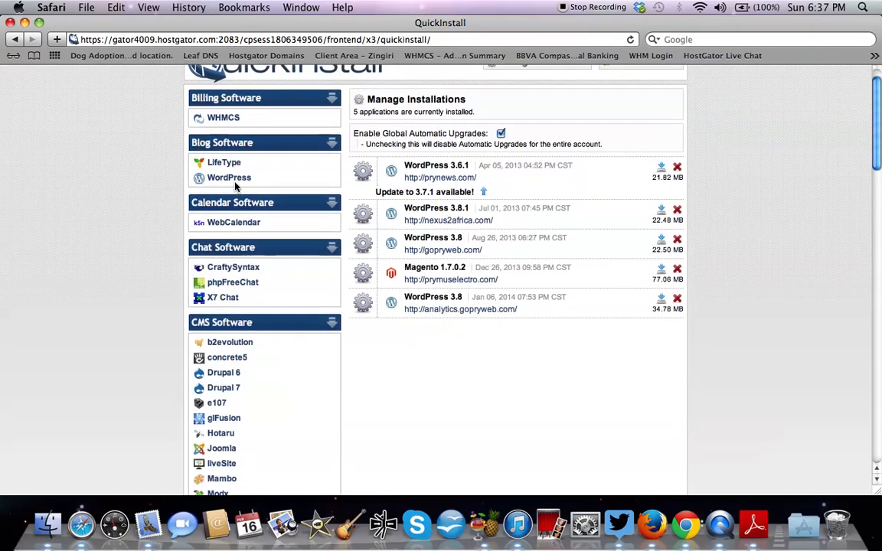
pyautogui.scroll(-3)
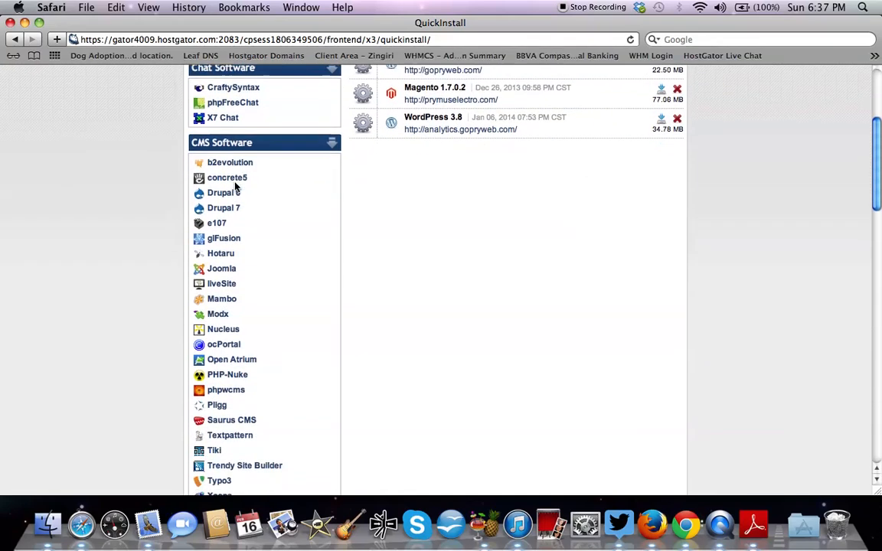
pyautogui.scroll(-3)
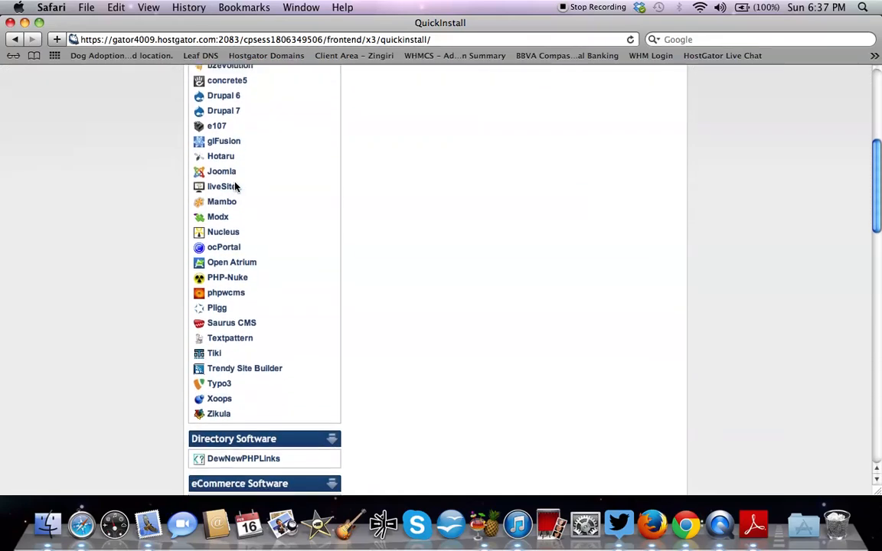
pyautogui.scroll(-3)
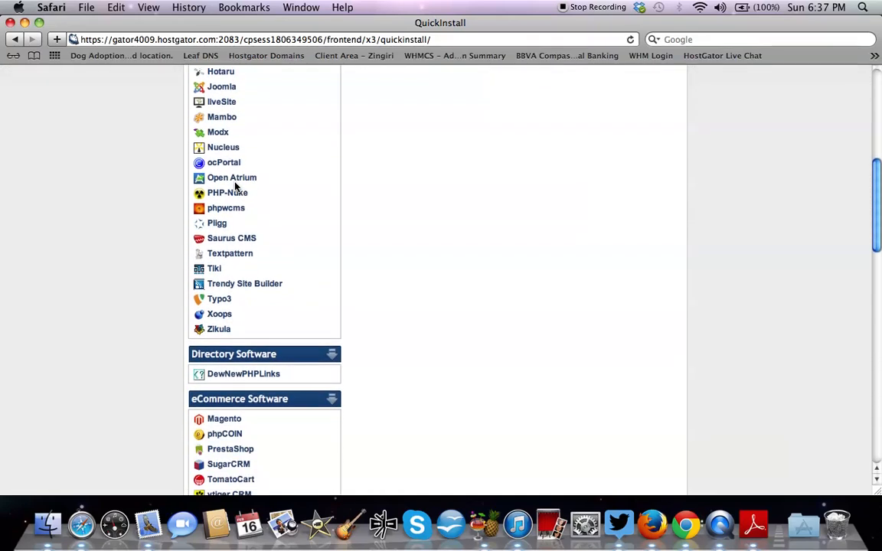
pyautogui.scroll(-3)
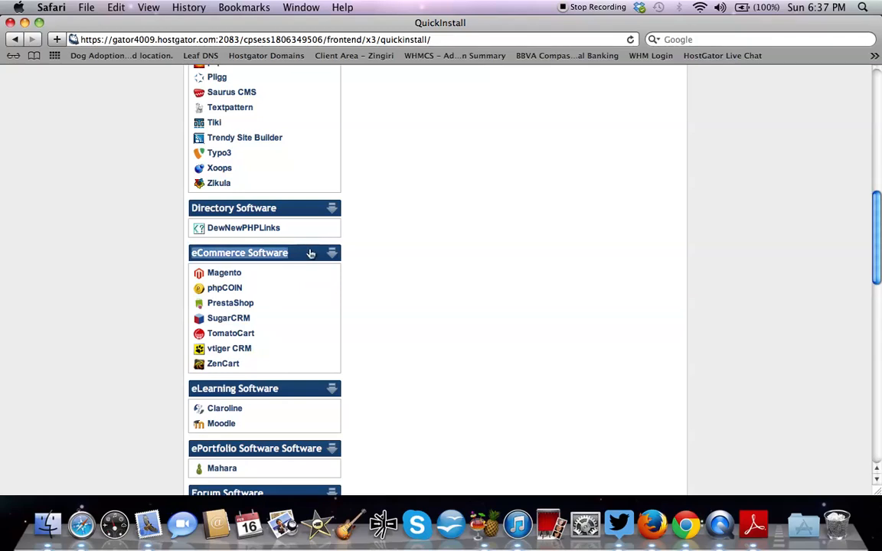
pyautogui.moveTo(231, 288)
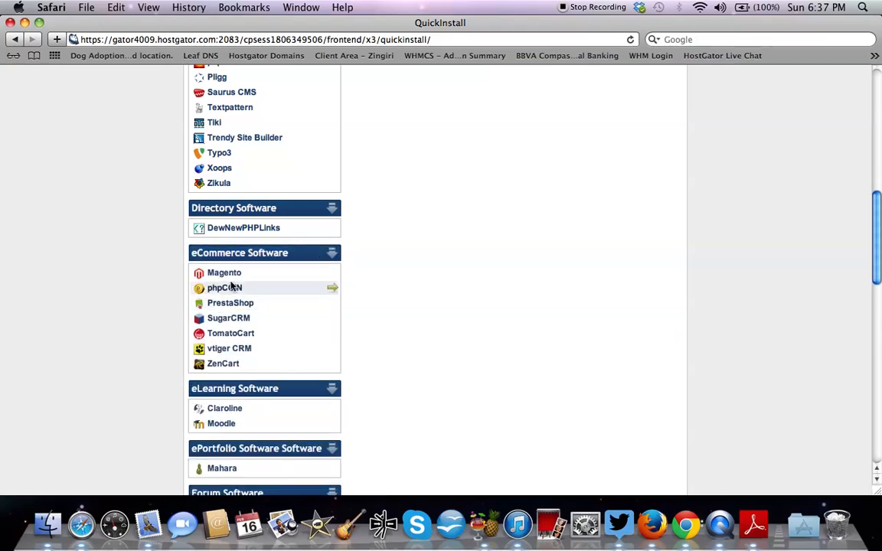
pyautogui.click(224, 273)
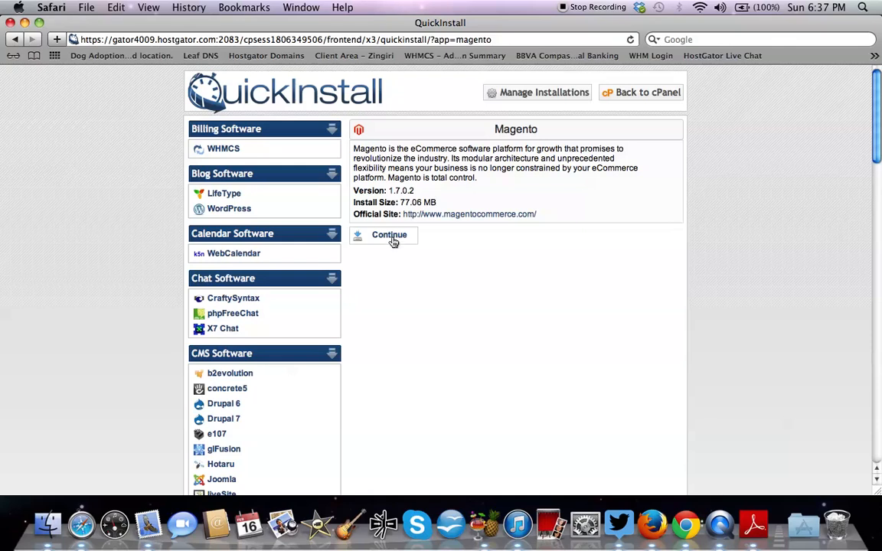
pyautogui.moveTo(405, 232)
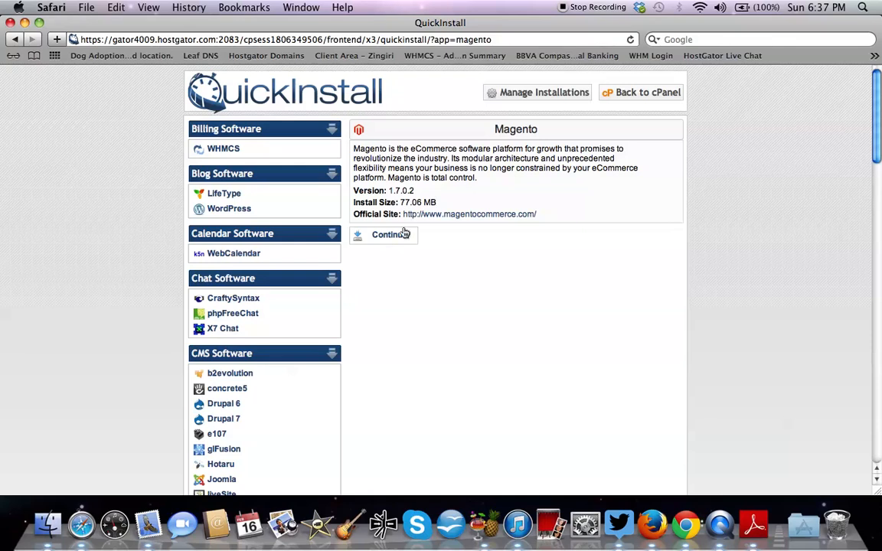
pyautogui.moveTo(342, 239)
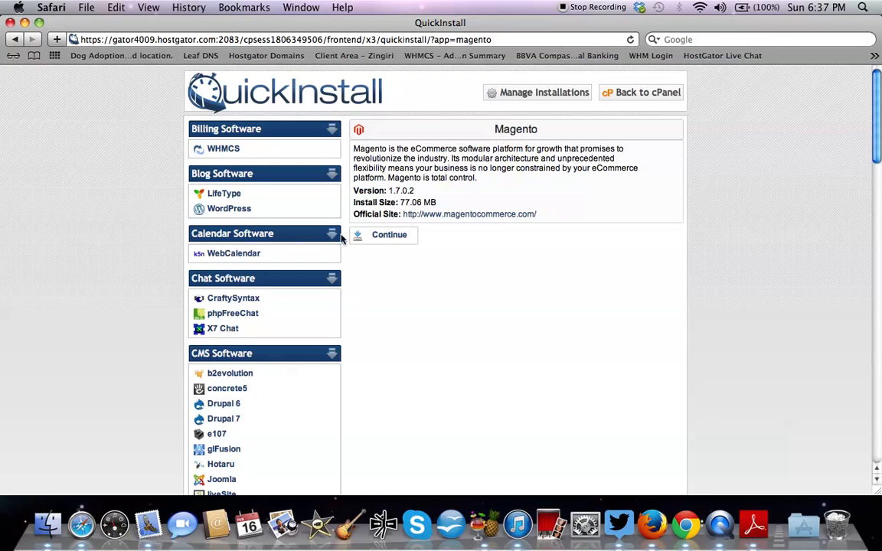
# - Choose fido4ever.com and enter admin email 'goprywe', username 'eric', name E Smith
pyautogui.click(382, 234)
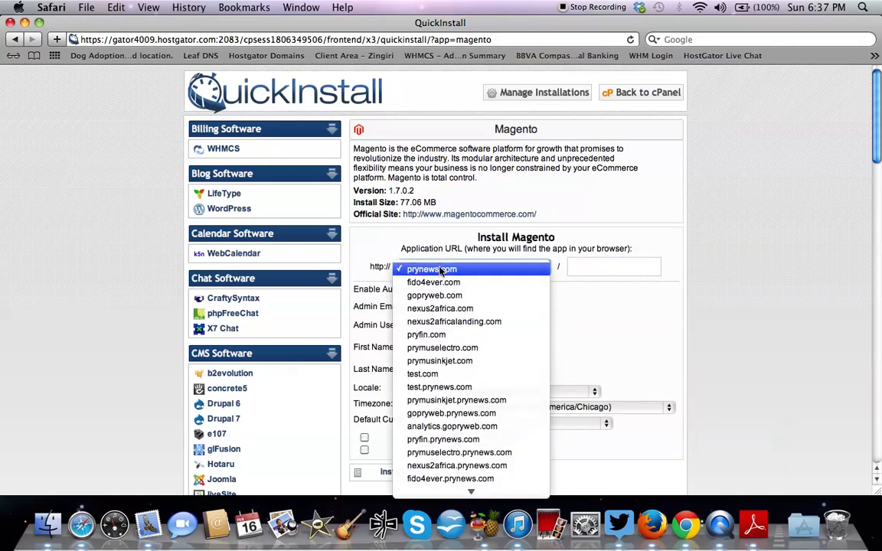
pyautogui.click(433, 281)
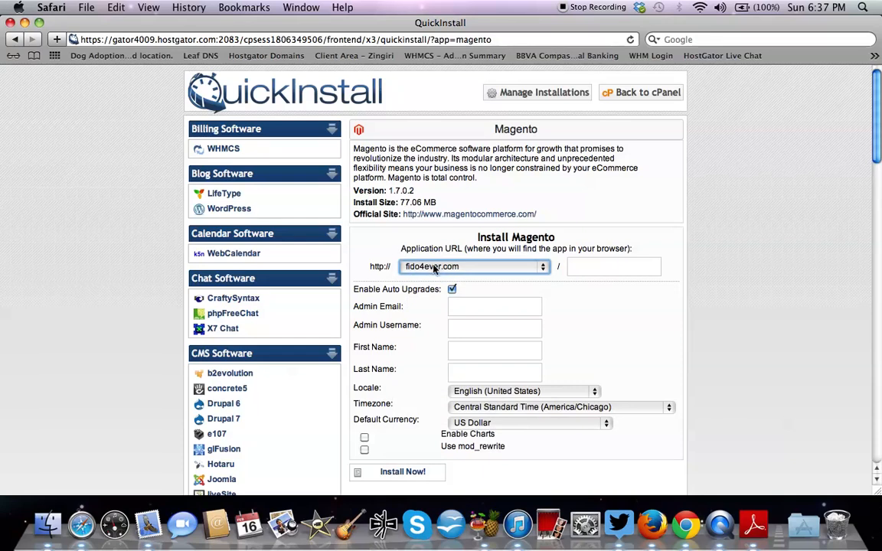
pyautogui.click(495, 306)
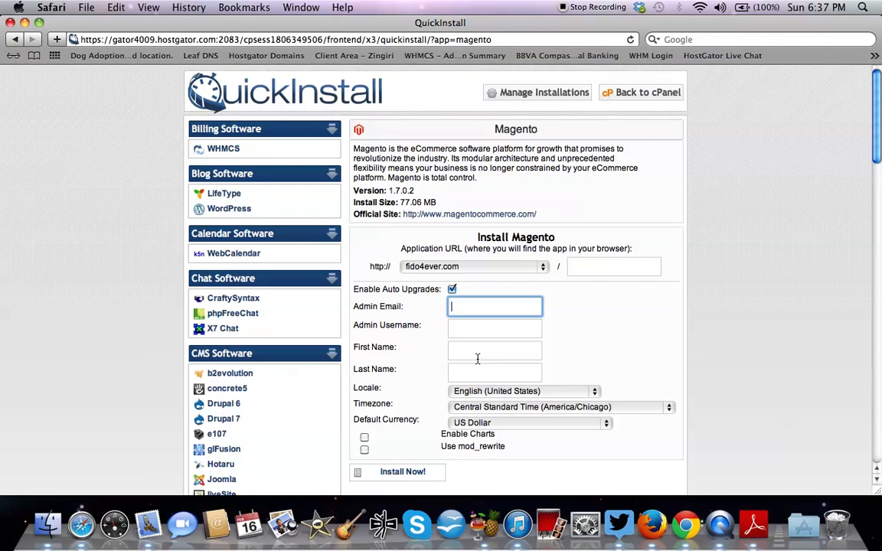
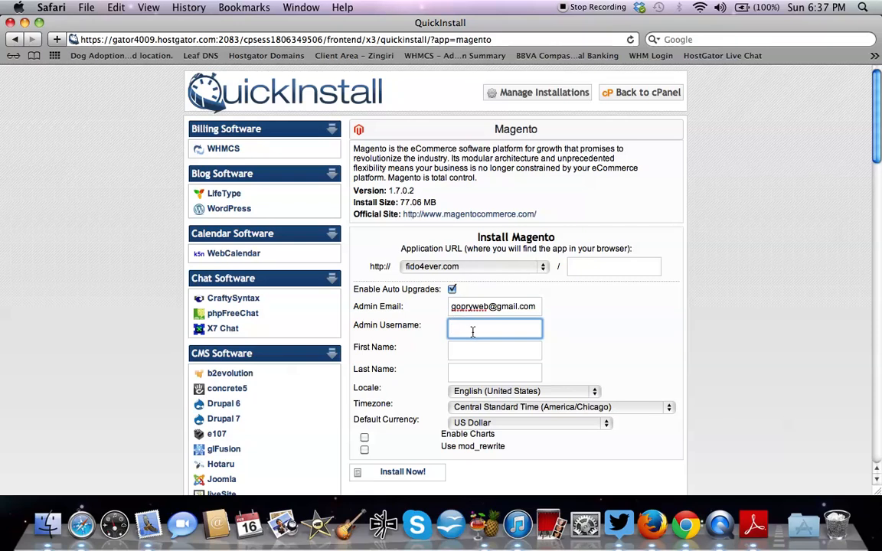
pyautogui.write('eric')
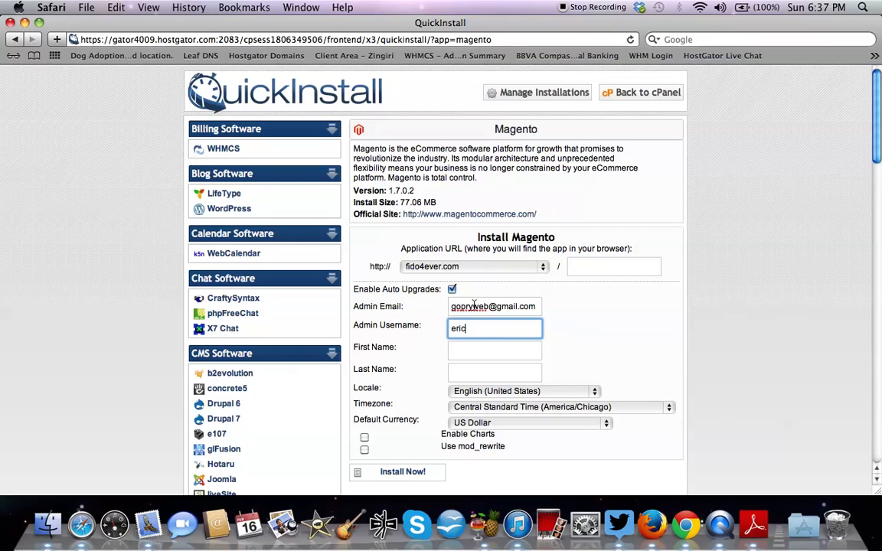
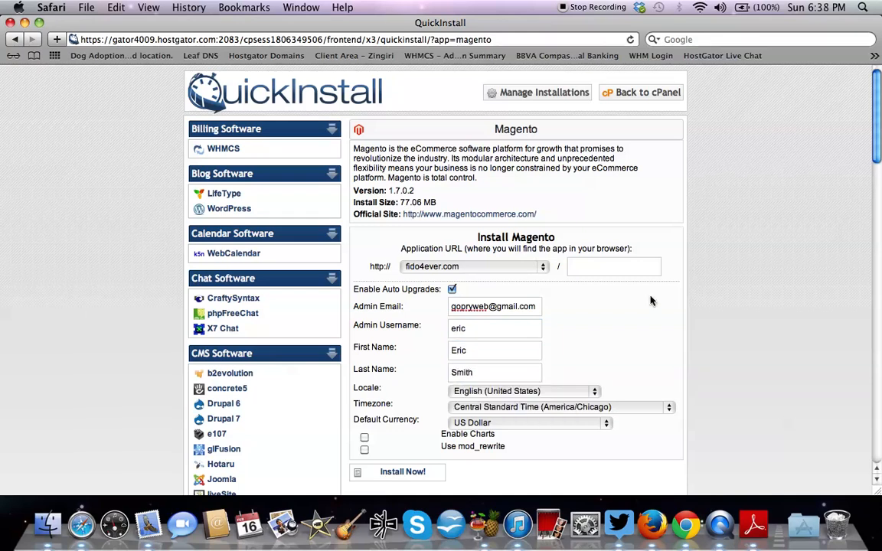
# - Tick Enable Charts and mod_rewrite, then start the Magento installation
pyautogui.scroll(-3)
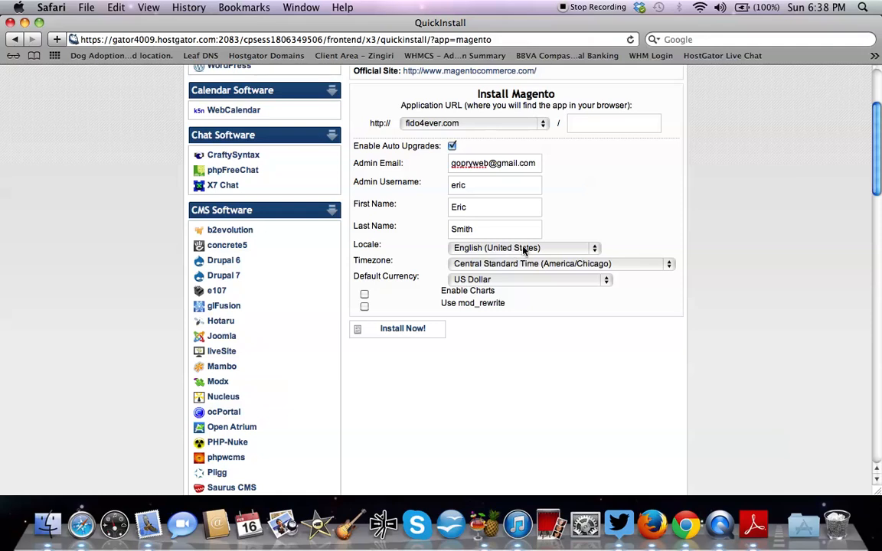
pyautogui.moveTo(512, 267)
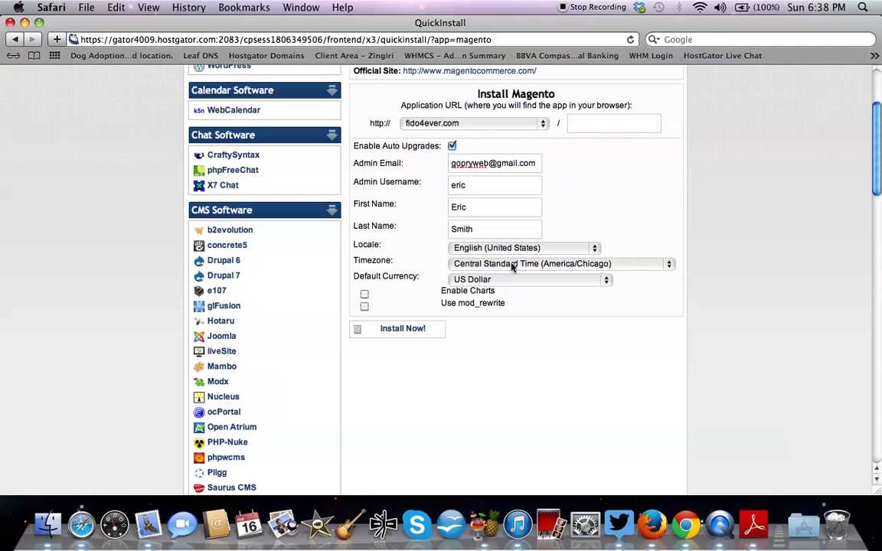
pyautogui.moveTo(489, 266)
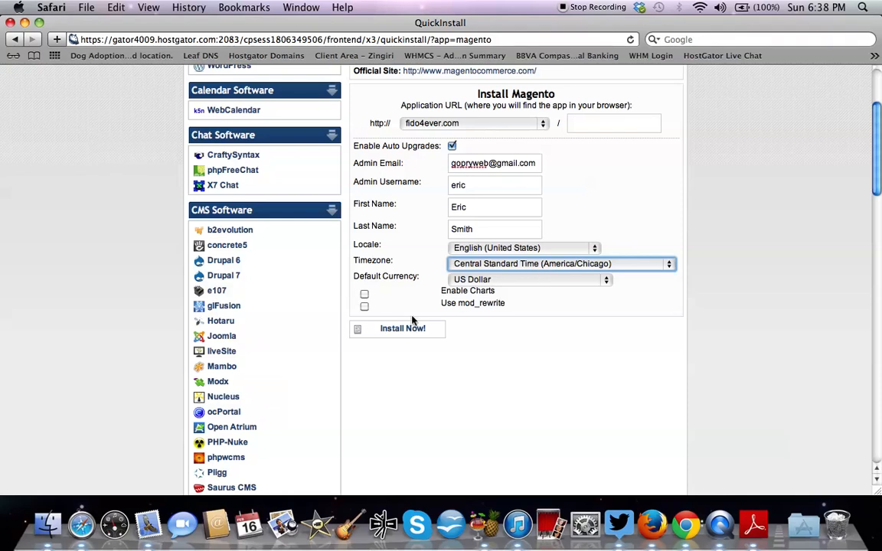
pyautogui.click(364, 293)
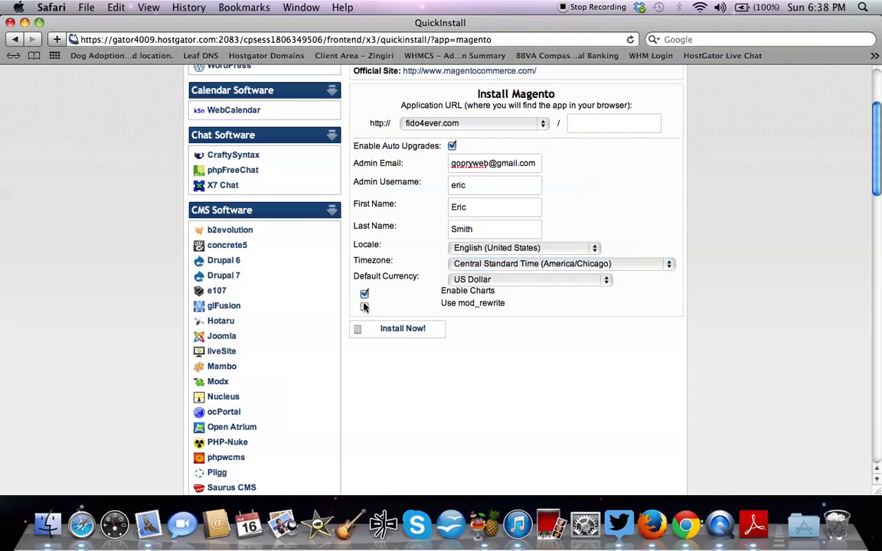
pyautogui.click(365, 303)
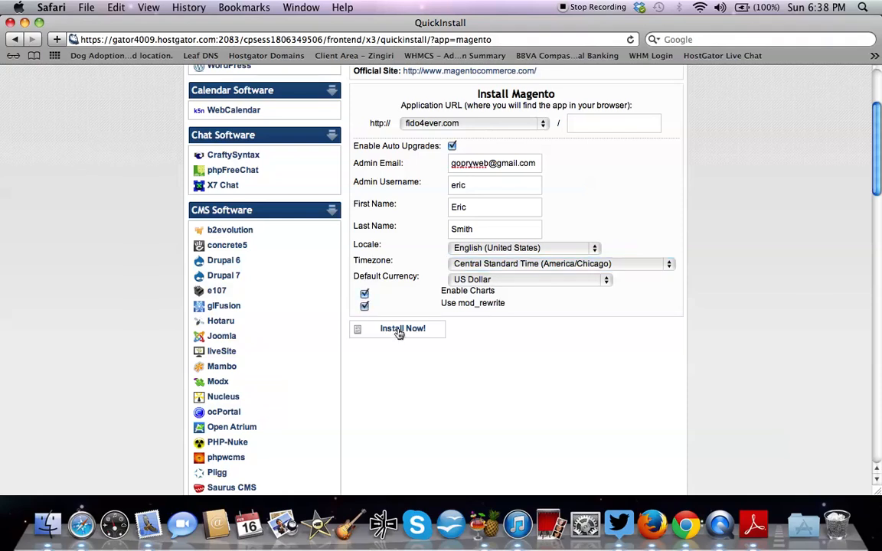
pyautogui.click(401, 328)
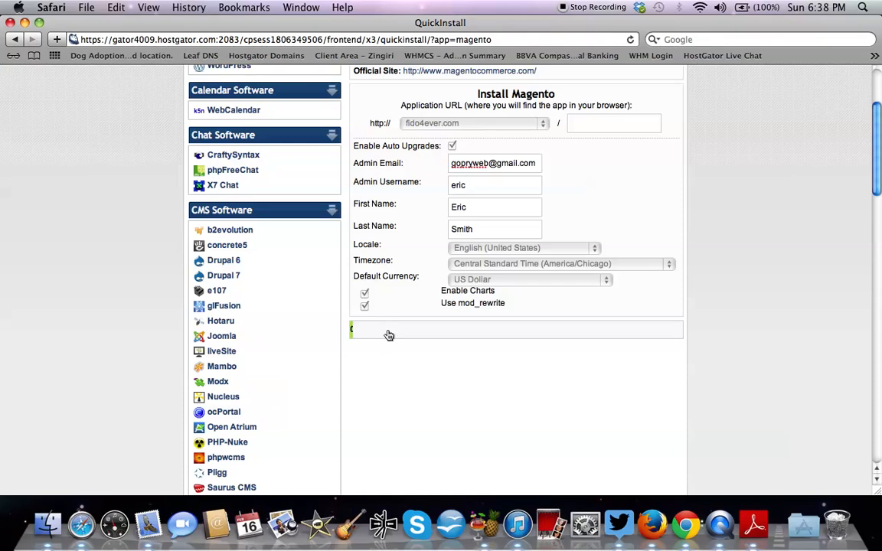
# - Once installation completes, select the generated admin password in the Congratulations box
pyautogui.click(389, 330)
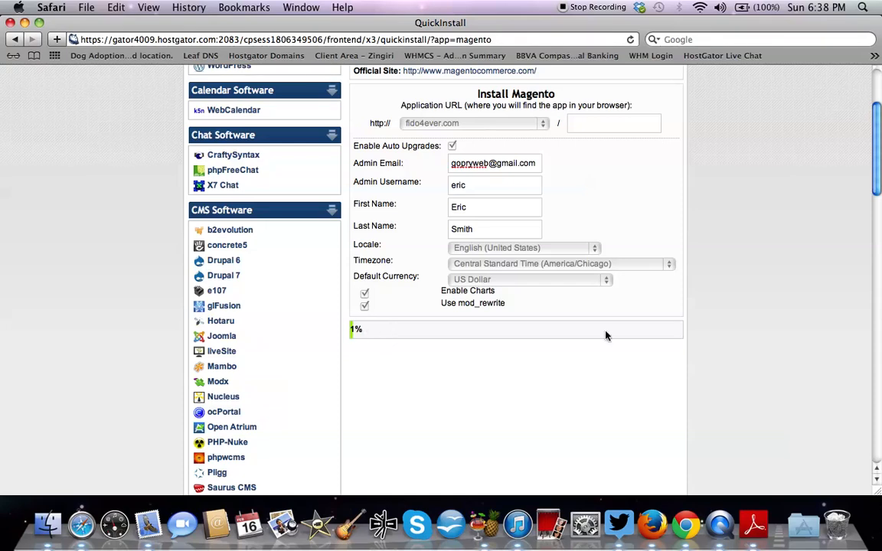
pyautogui.moveTo(615, 334)
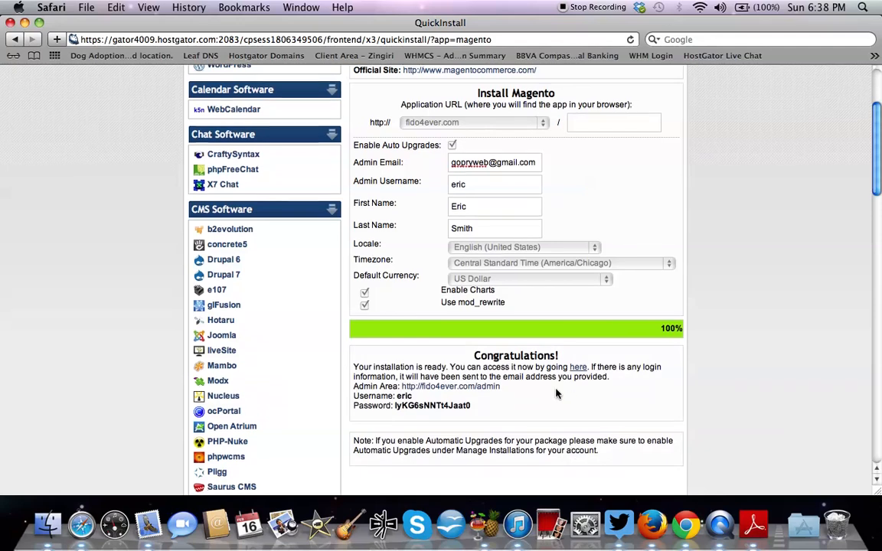
pyautogui.scroll(-3)
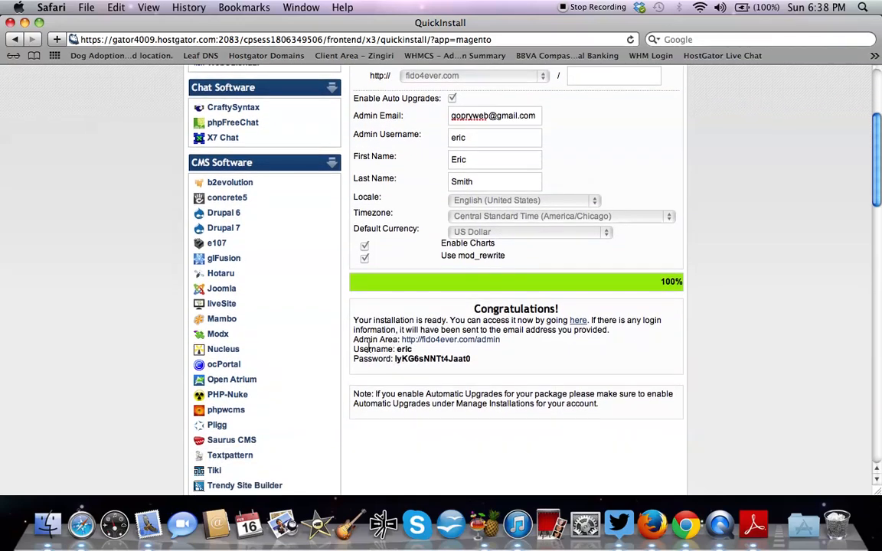
pyautogui.moveTo(476, 343)
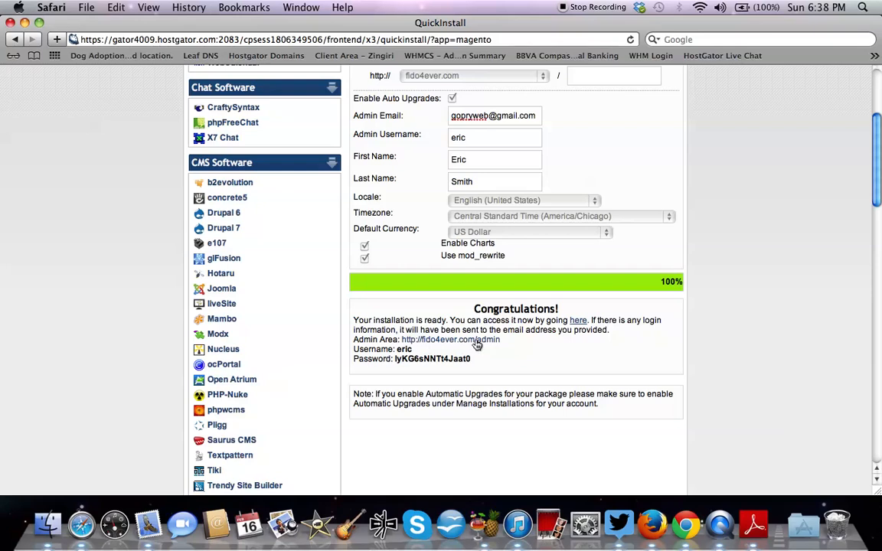
pyautogui.moveTo(380, 349)
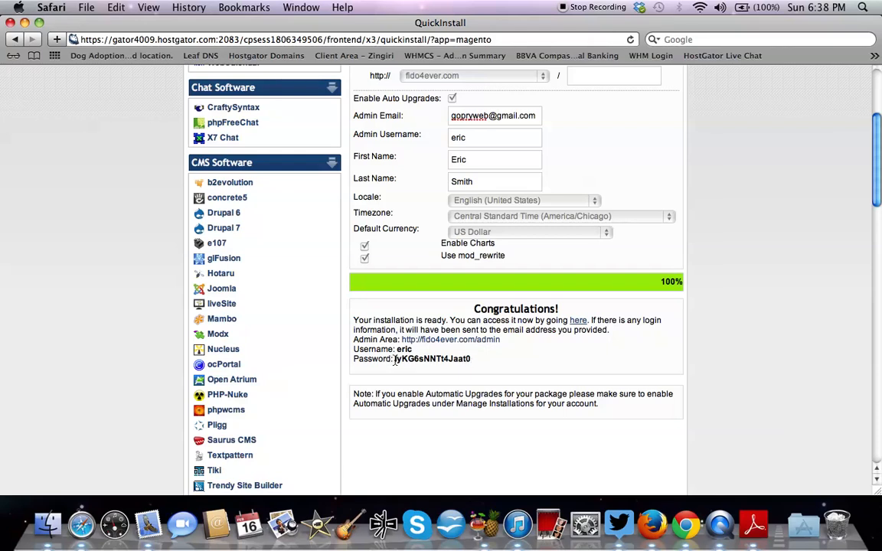
pyautogui.doubleClick(429, 359)
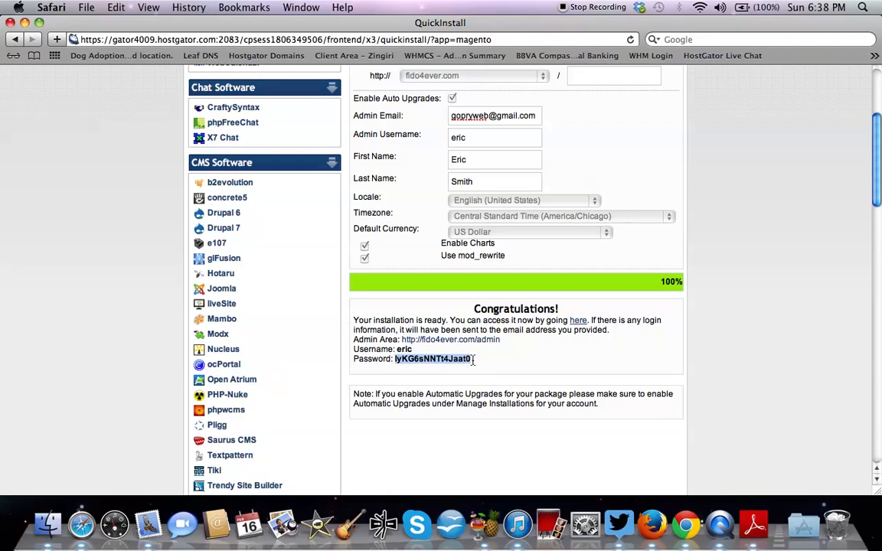
pyautogui.moveTo(463, 343)
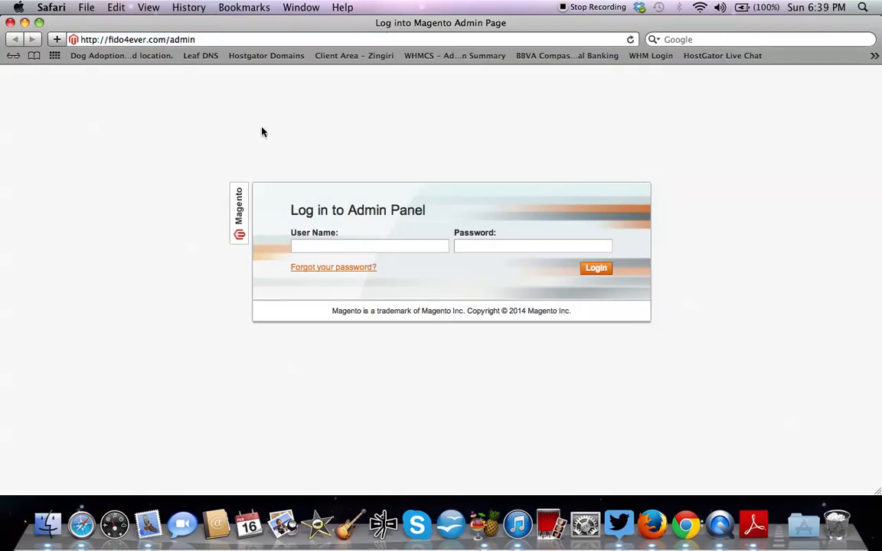
# - Log in to the Magento Admin Panel as 'eric' with the generated password
pyautogui.click(369, 246)
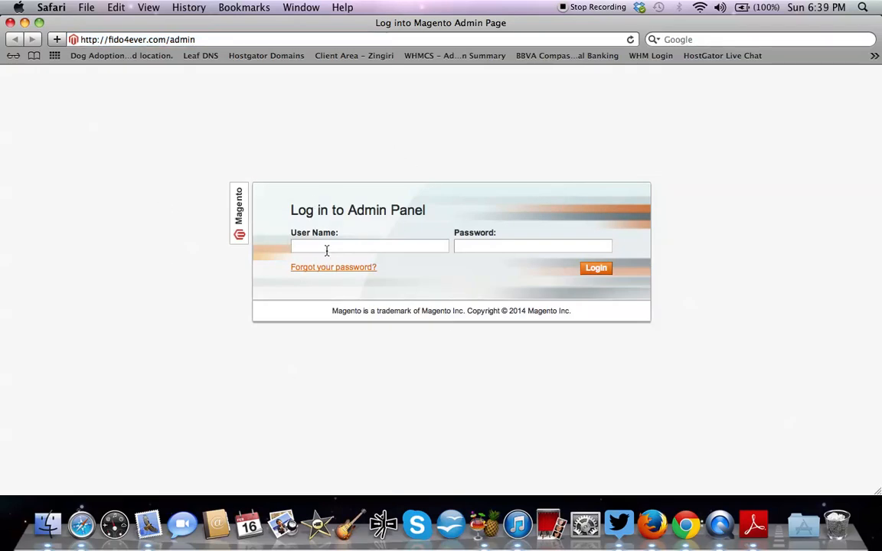
pyautogui.write('eric')
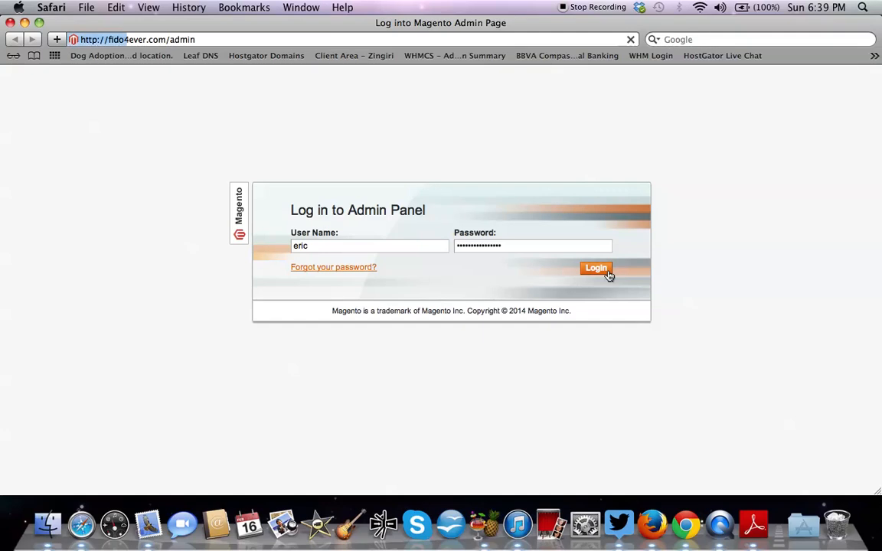
pyautogui.click(595, 268)
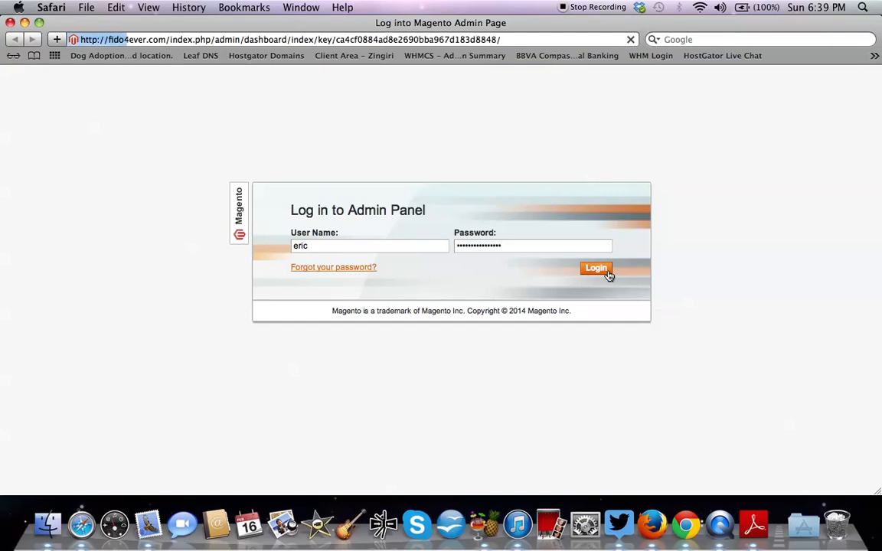
pyautogui.click(596, 267)
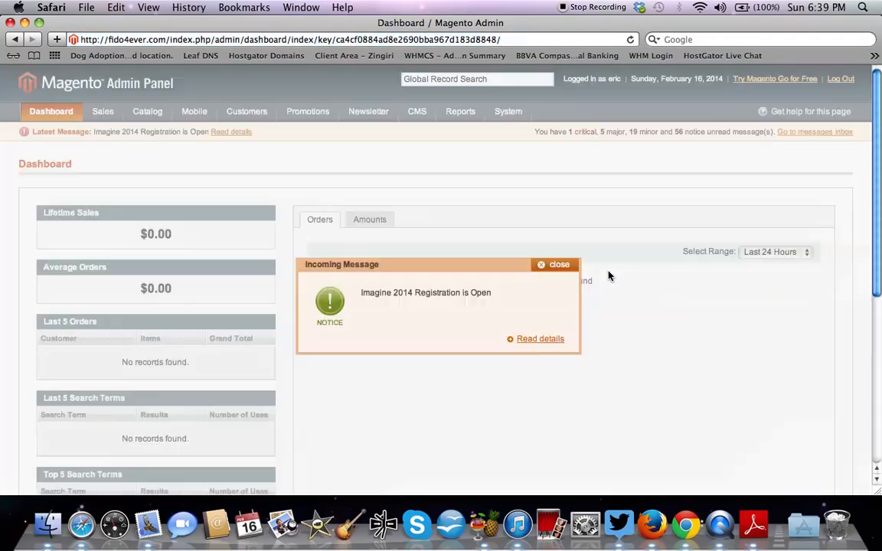
# - Close the Incoming Message popup and choose System > My Account
pyautogui.click(554, 264)
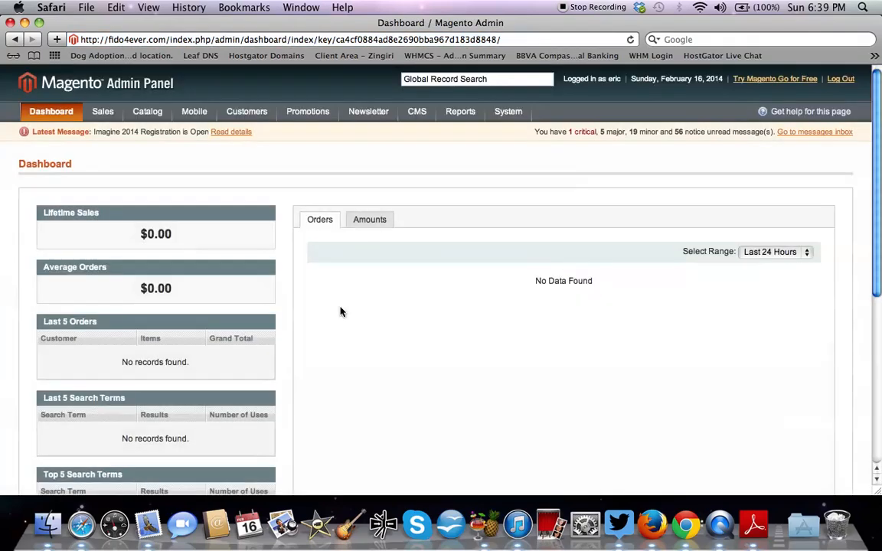
pyautogui.click(508, 111)
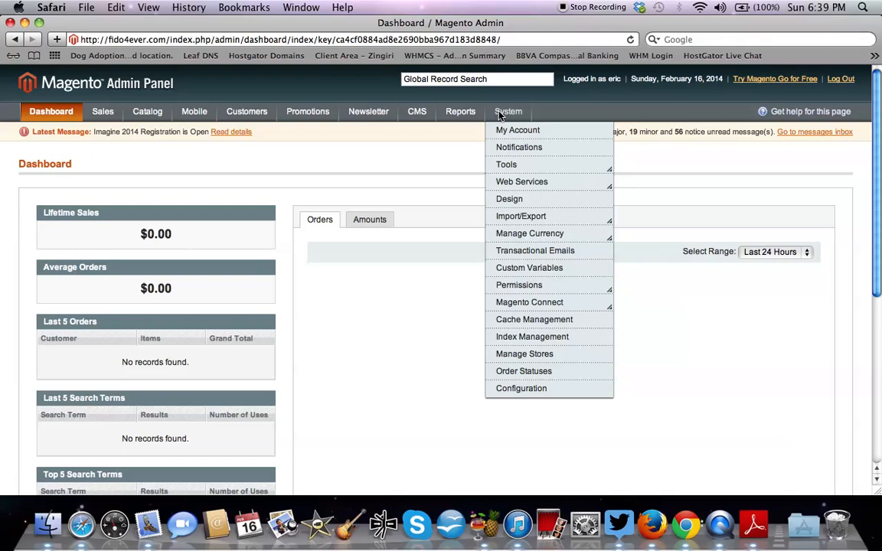
pyautogui.moveTo(502, 121)
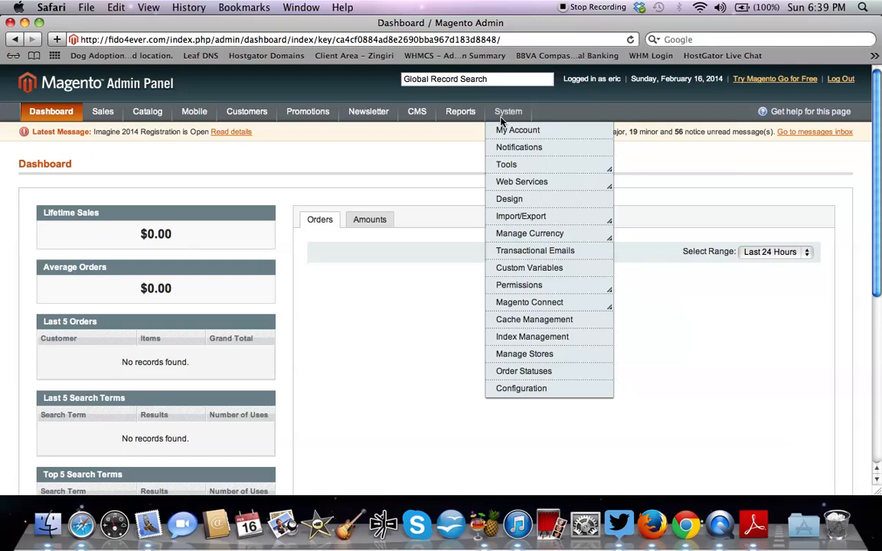
pyautogui.moveTo(506, 126)
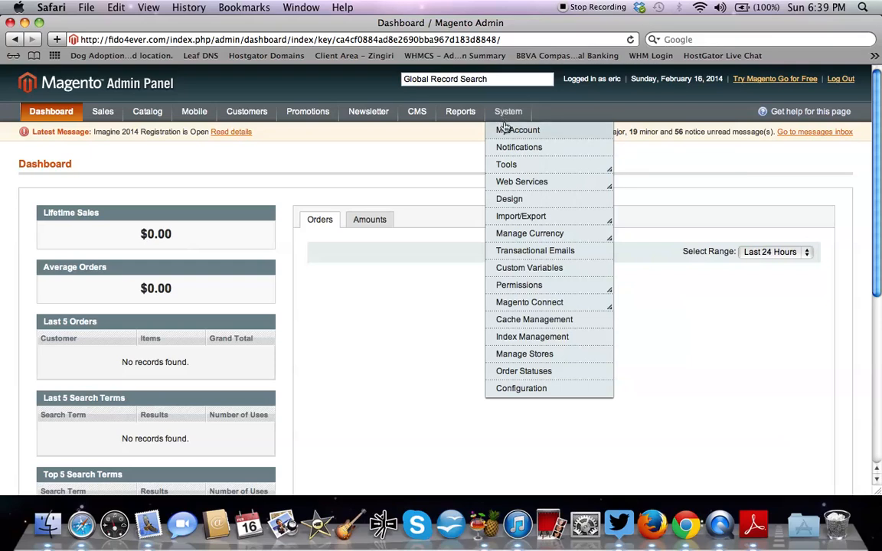
pyautogui.click(519, 129)
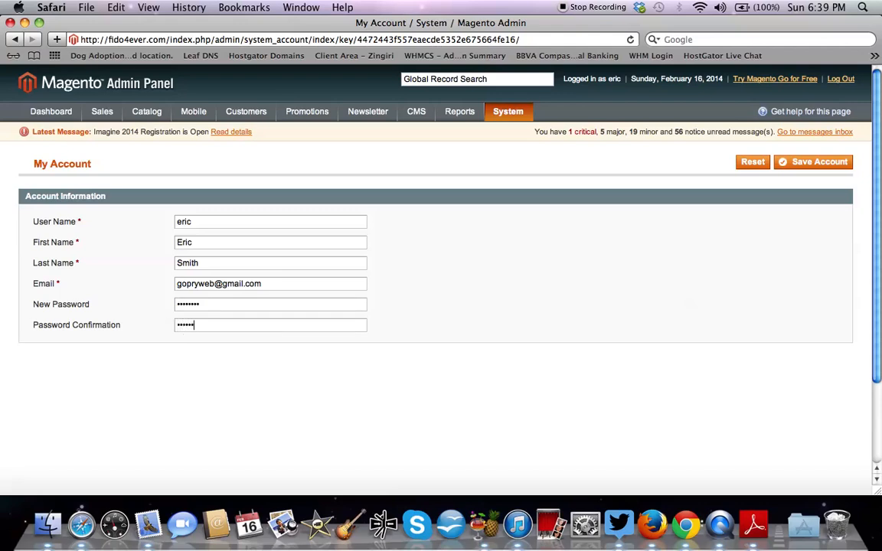
# - Finish the password confirmation, save the account, and go back to the Dashboard
pyautogui.write('••')
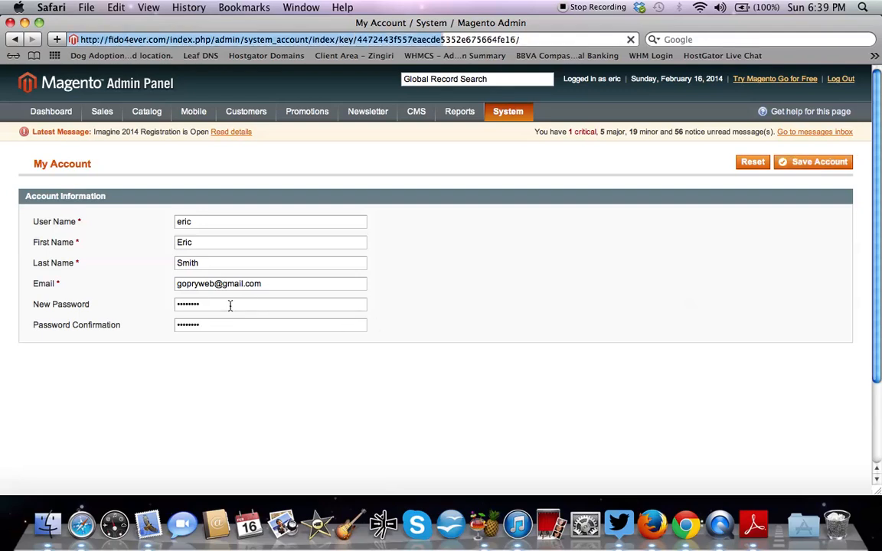
pyautogui.click(812, 162)
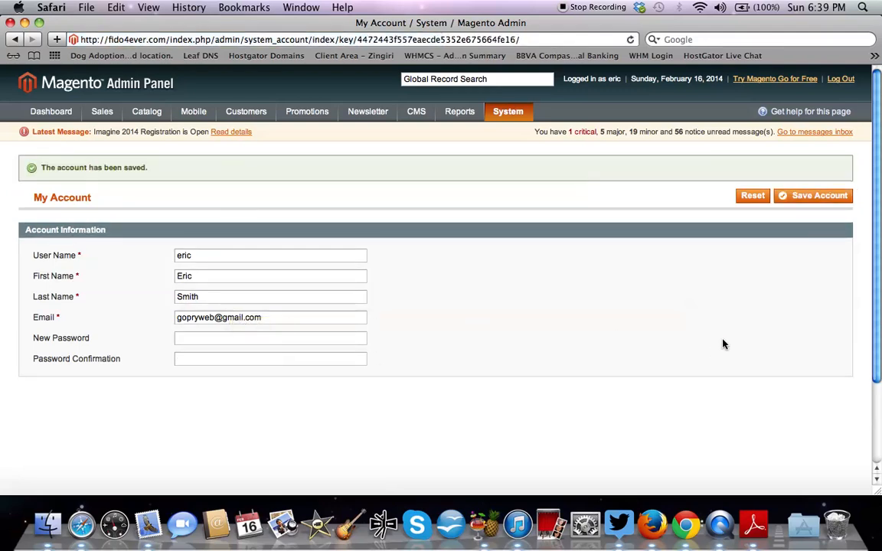
pyautogui.click(50, 112)
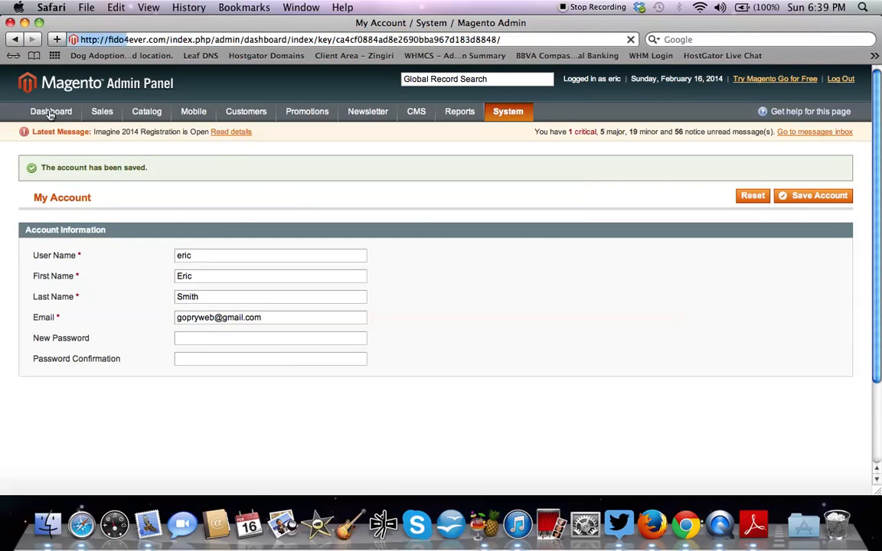
pyautogui.click(50, 111)
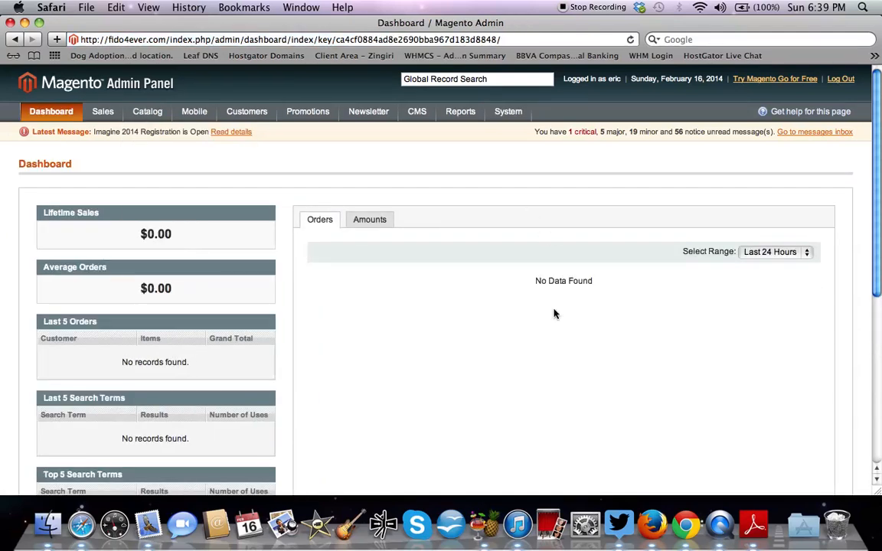
# - Load fido4ever.com in Safari and scroll through the default Magento home page to its footer
pyautogui.click(308, 39)
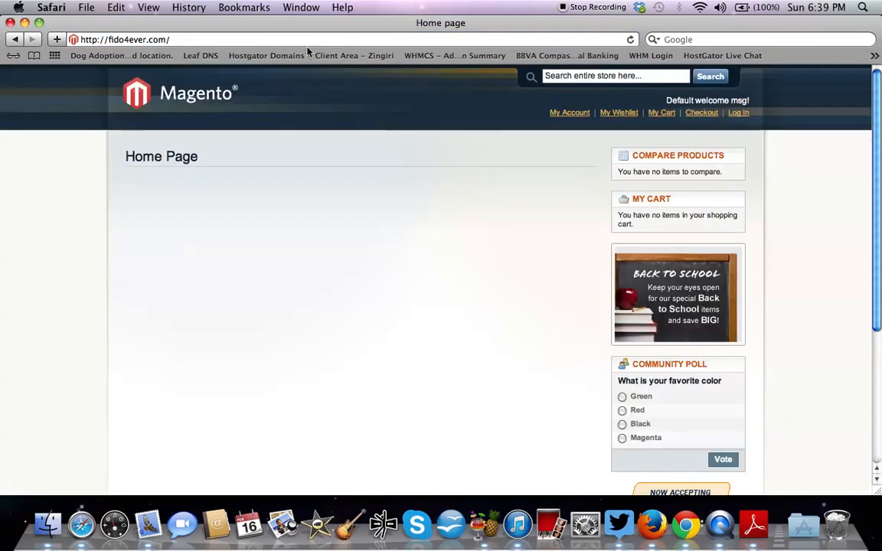
pyautogui.scroll(-3)
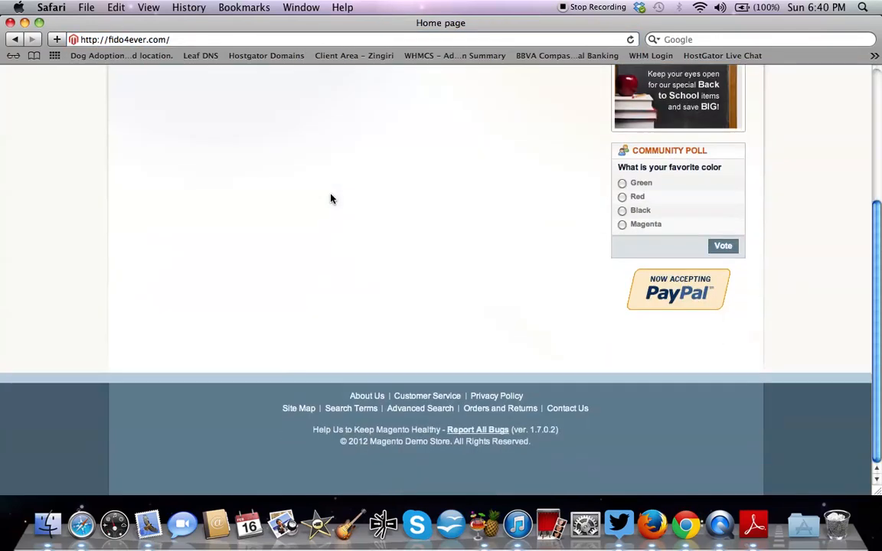
pyautogui.scroll(3)
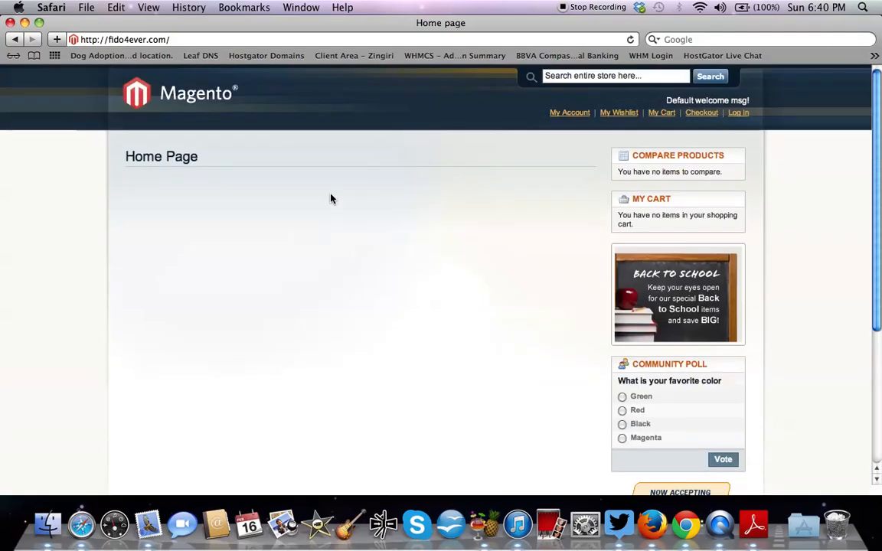
pyautogui.moveTo(92, 181)
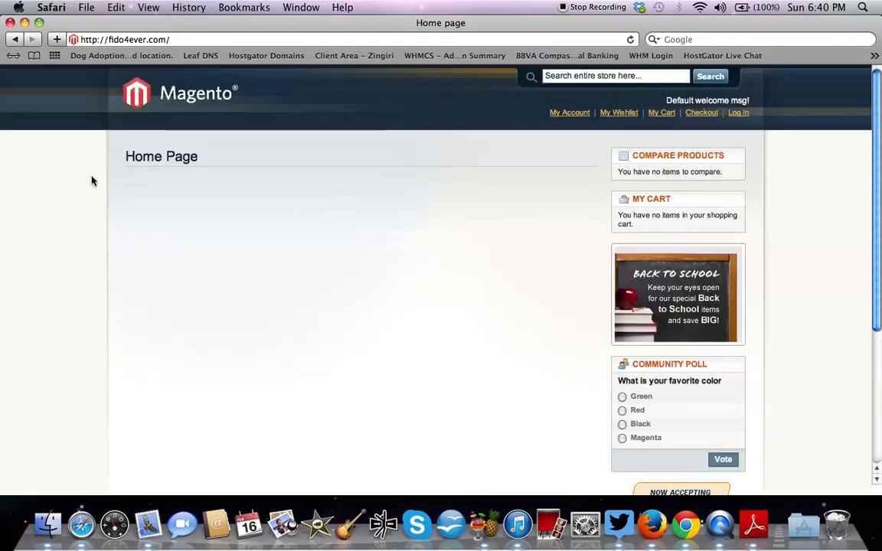
pyautogui.moveTo(86, 380)
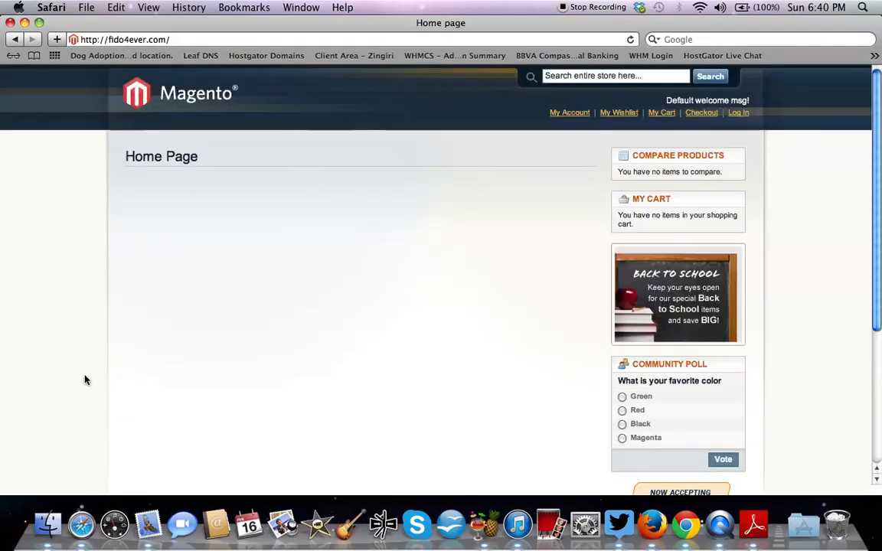
pyautogui.moveTo(110, 190)
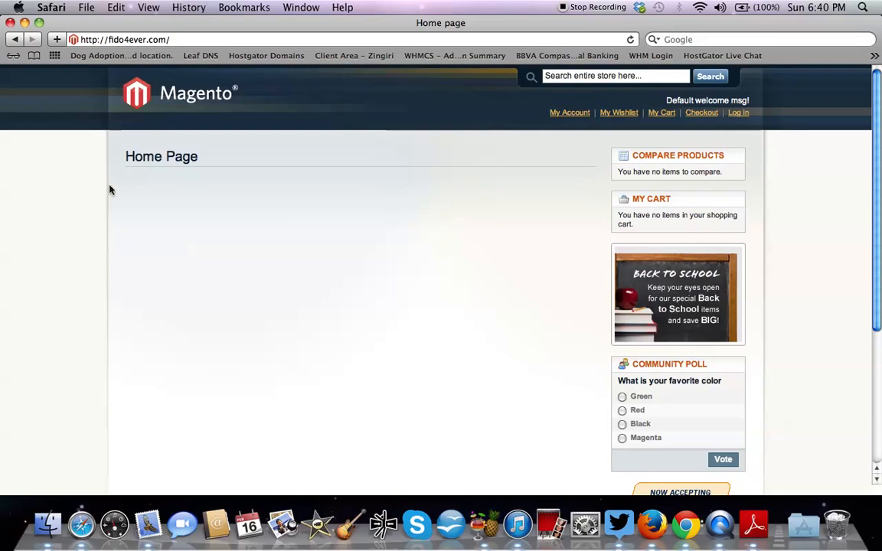
pyautogui.moveTo(160, 164)
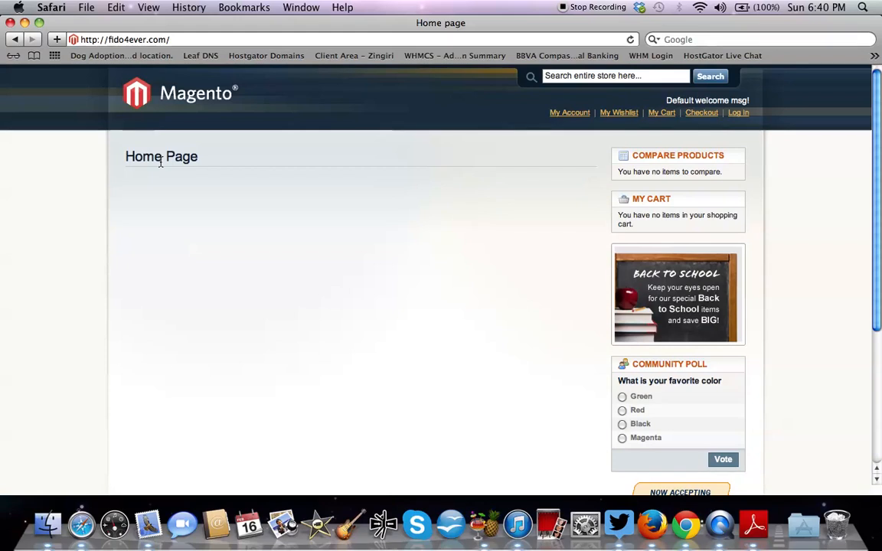
pyautogui.moveTo(411, 366)
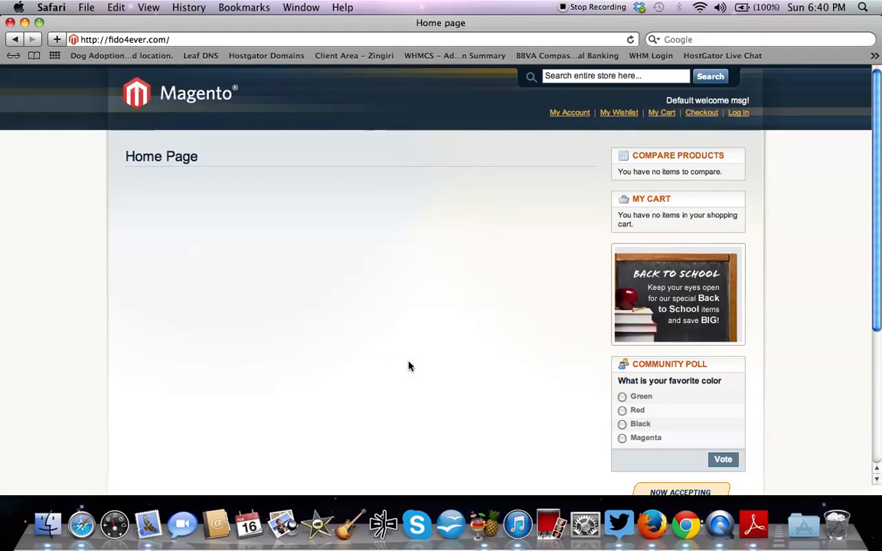
pyautogui.scroll(-3)
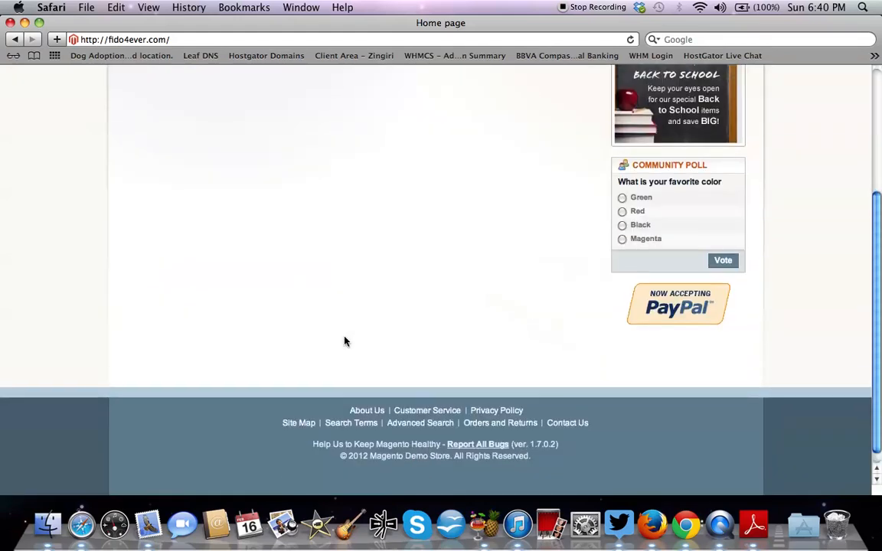